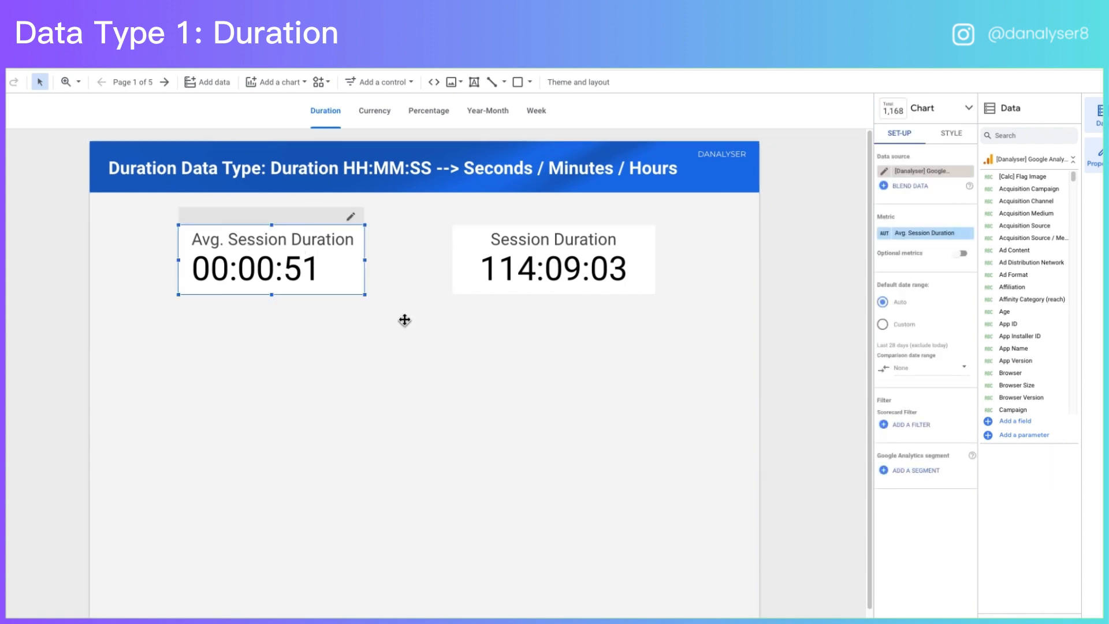
pyautogui.moveTo(878, 213)
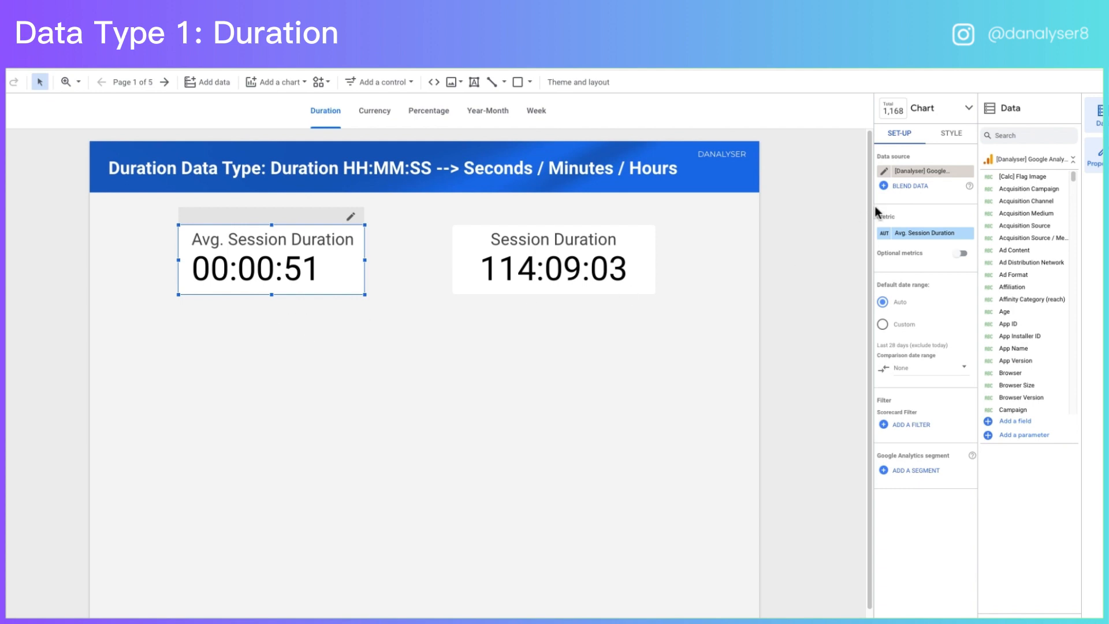
pyautogui.moveTo(383, 245)
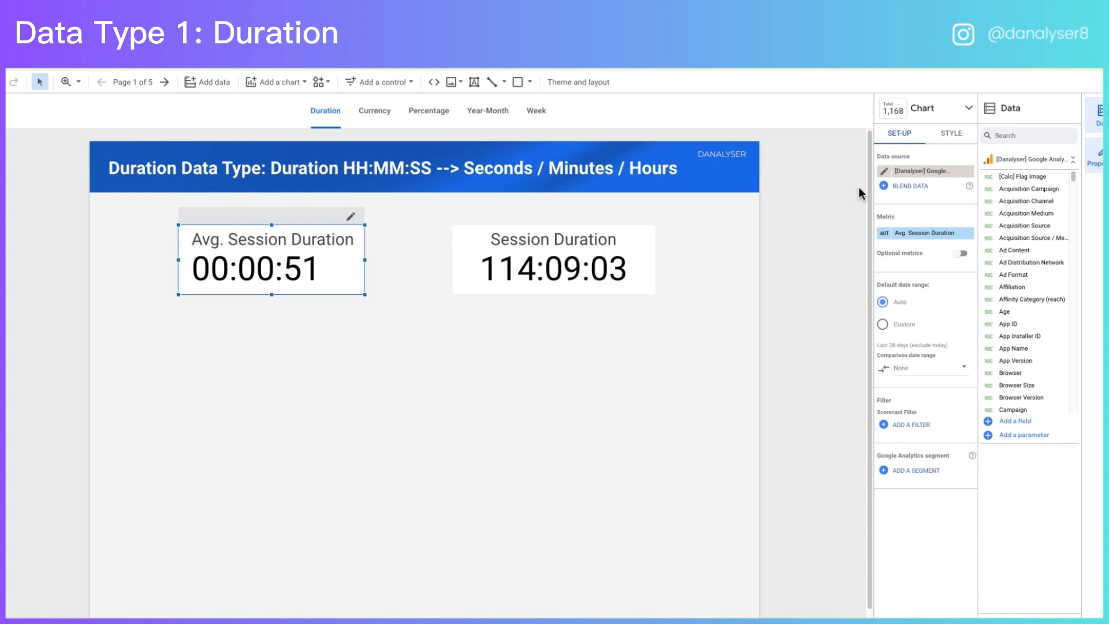
# Review the data source's field types and return to the report canvas.
pyautogui.click(882, 171)
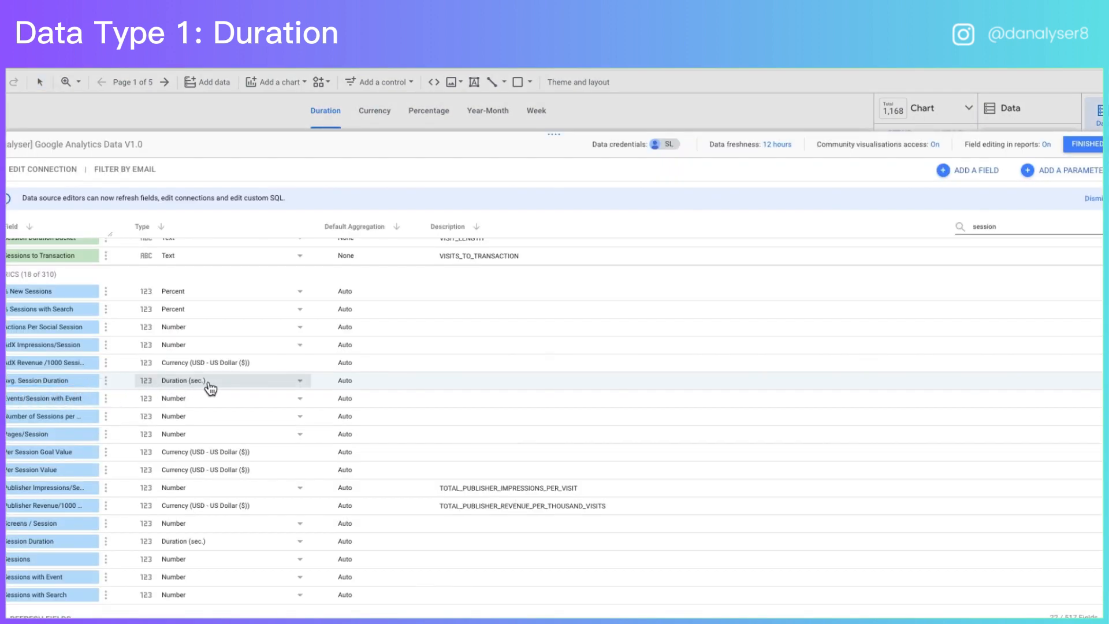
pyautogui.moveTo(182, 385)
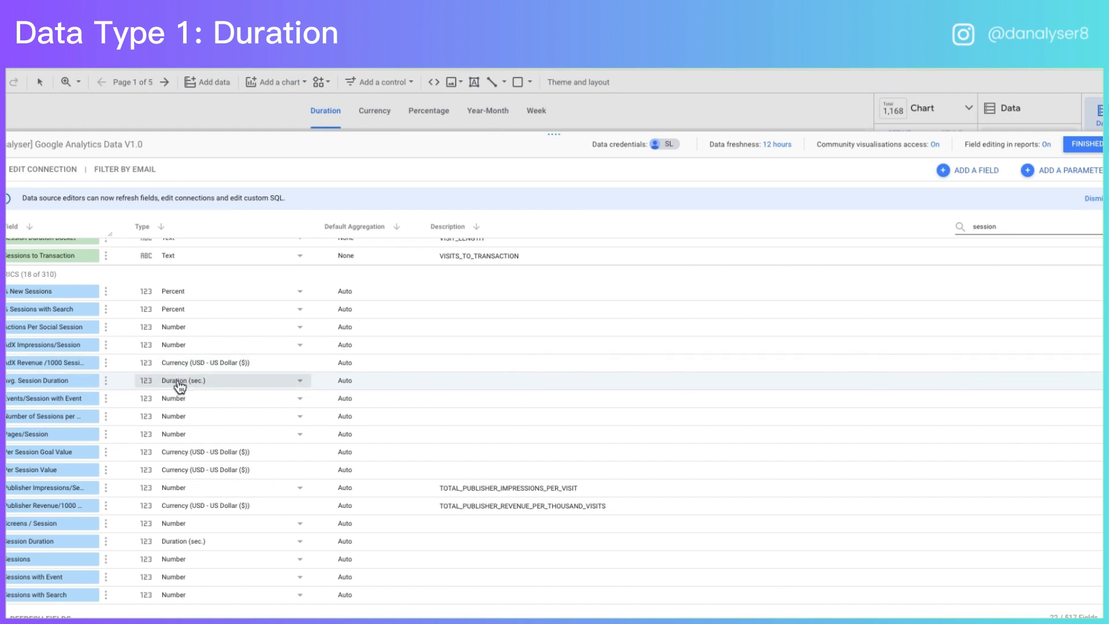
pyautogui.click(299, 381)
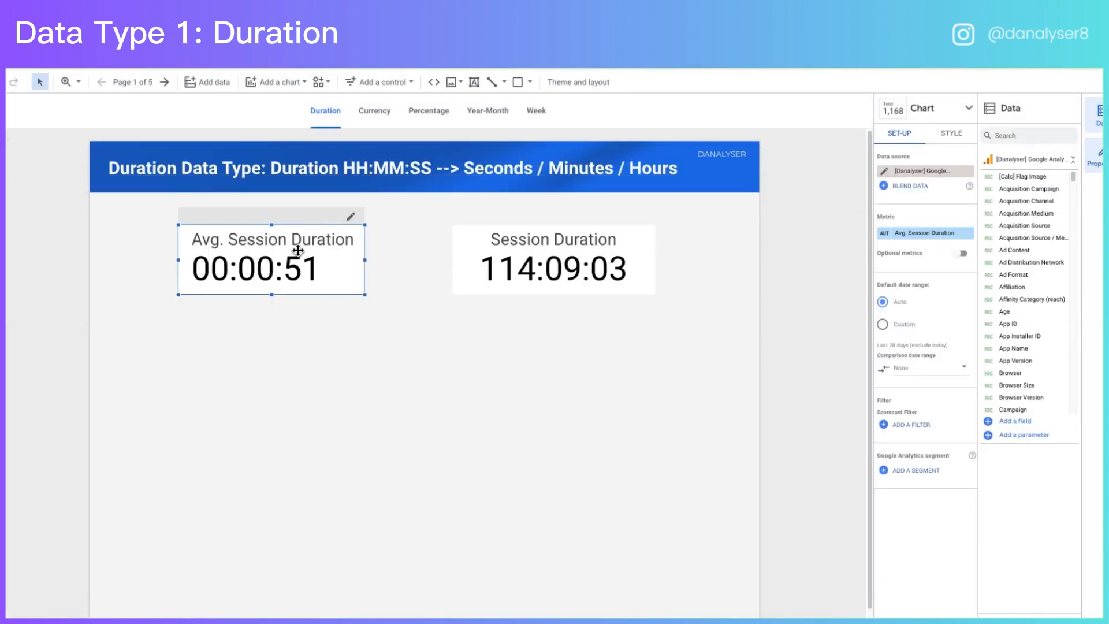
pyautogui.moveTo(321, 276)
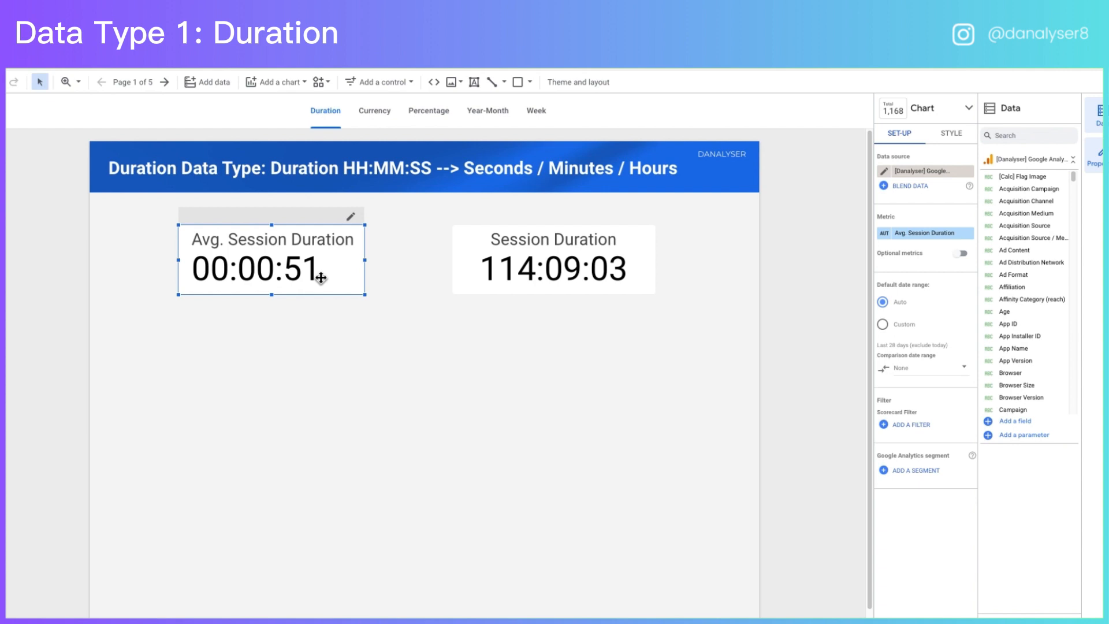
pyautogui.moveTo(199, 246)
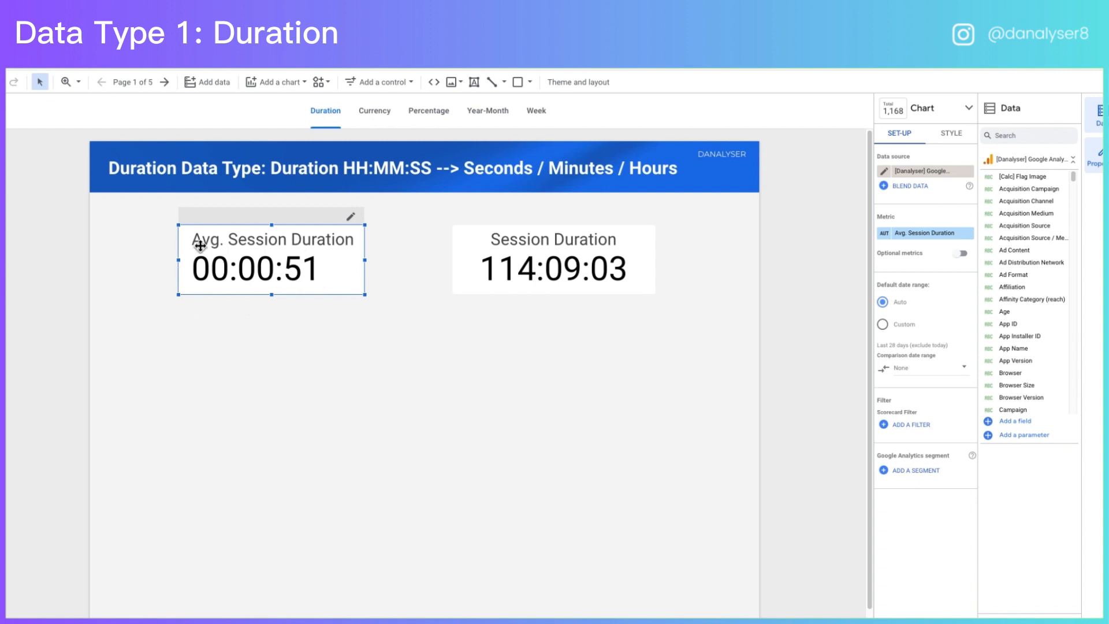
pyautogui.moveTo(327, 311)
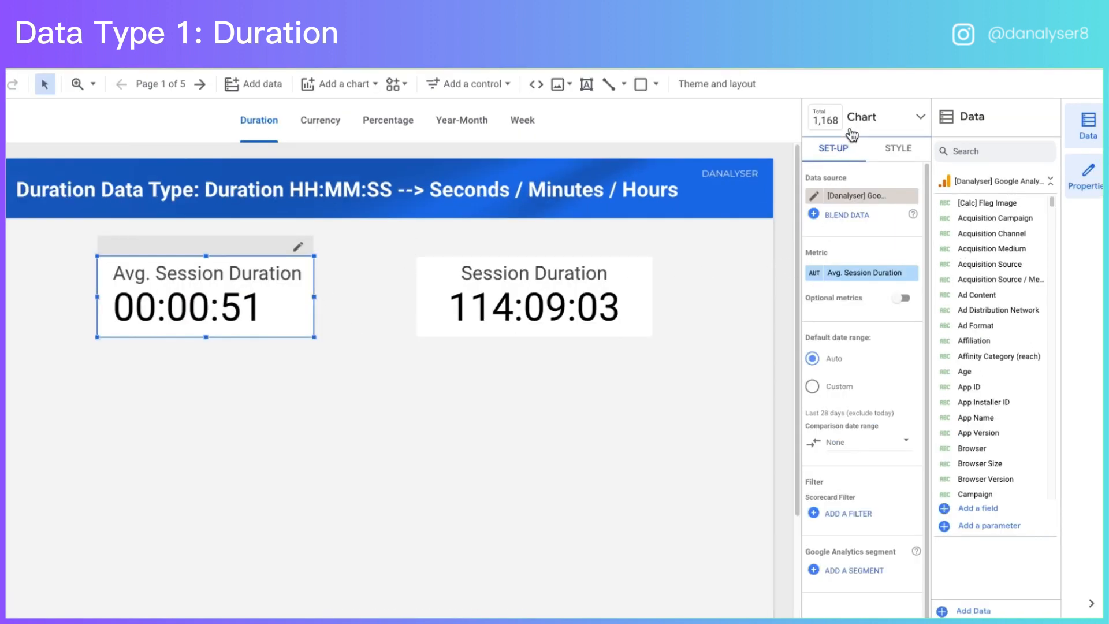
pyautogui.moveTo(836, 406)
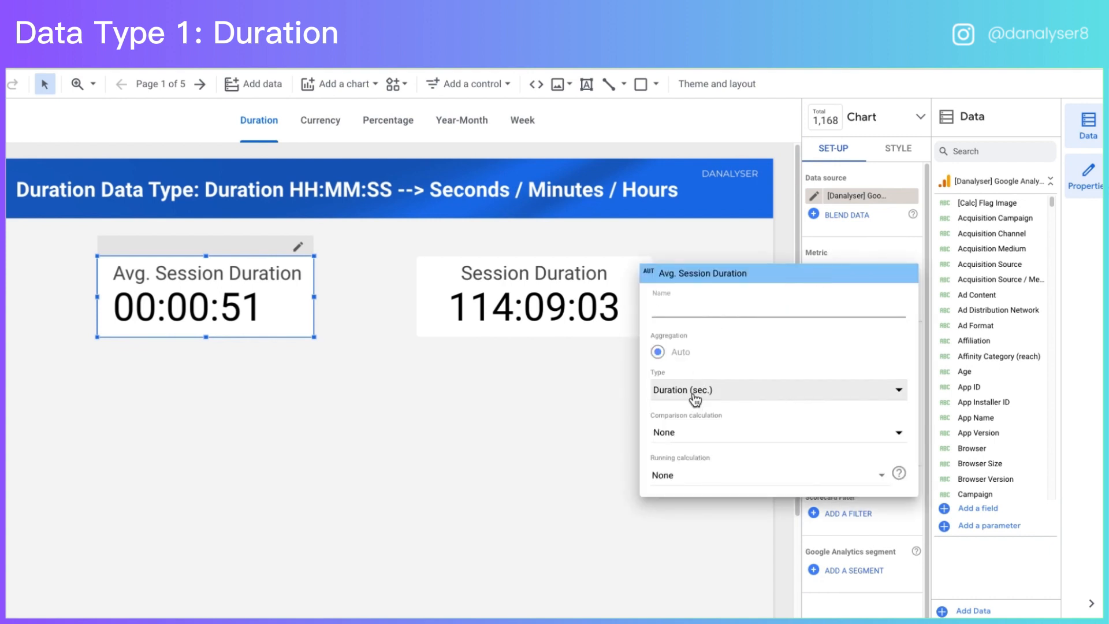
# Show Avg Sessions Duration (seconds) and Session Duration as plain numbers (51.72 and 410,943).
pyautogui.click(777, 390)
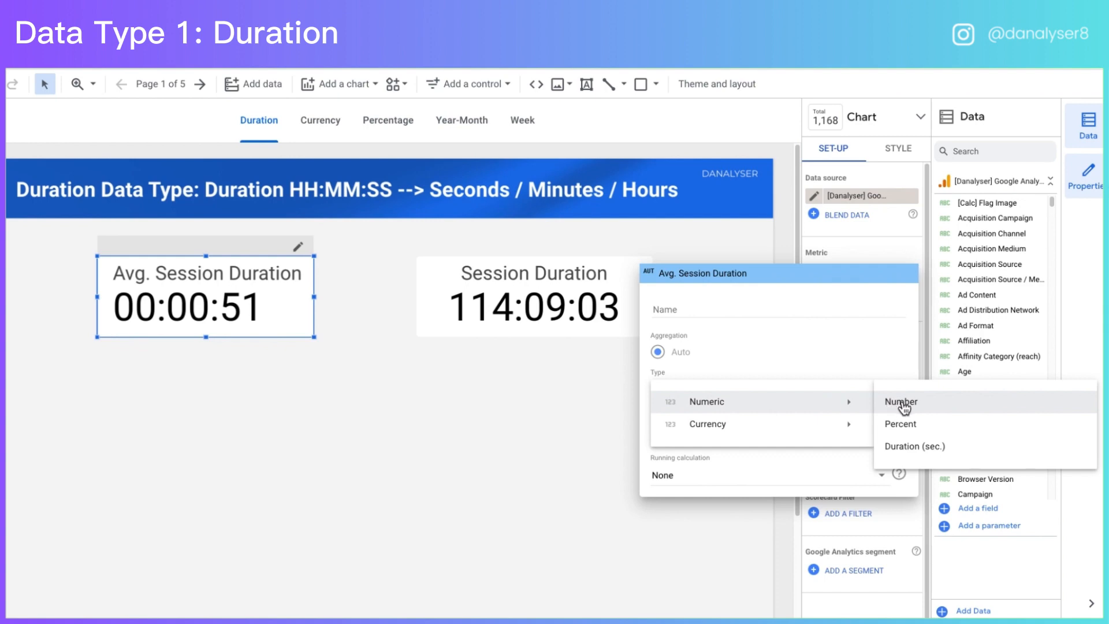
pyautogui.click(900, 402)
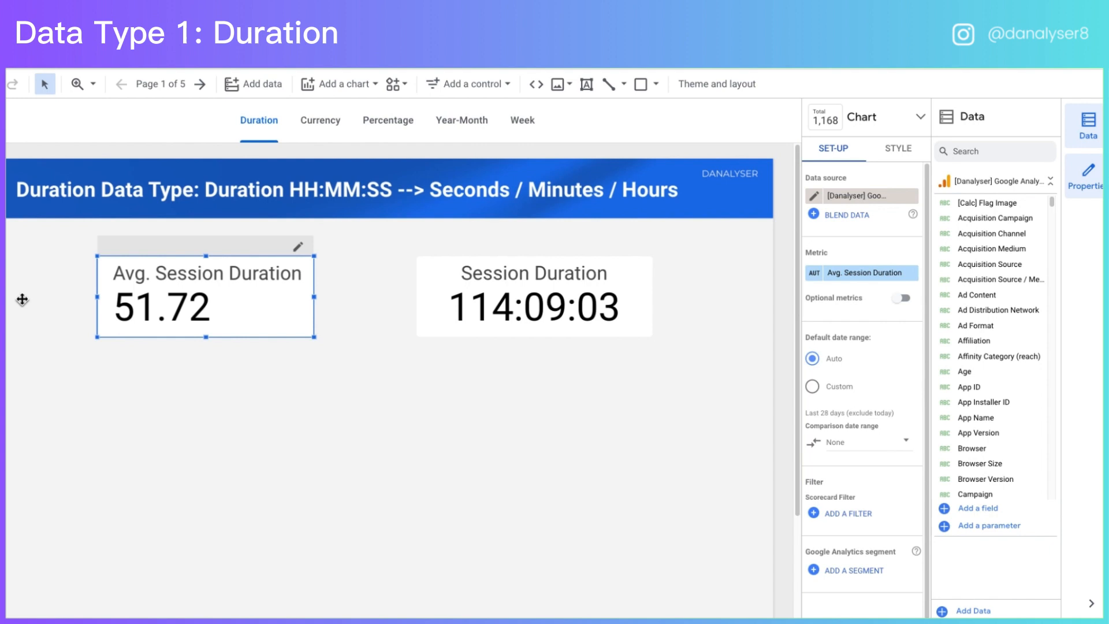
pyautogui.moveTo(237, 319)
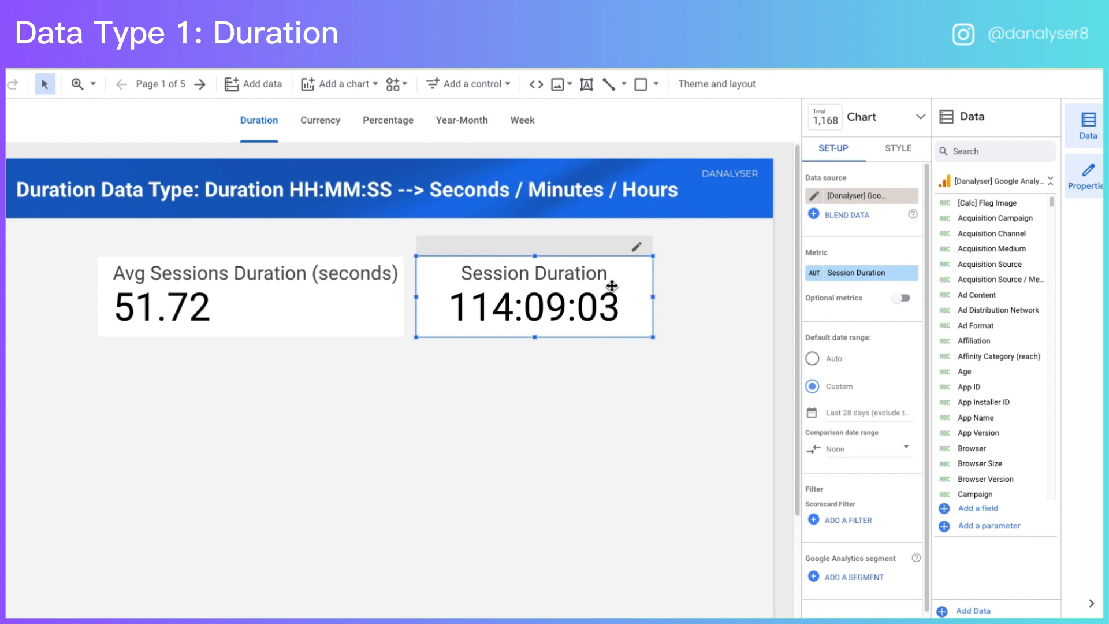
pyautogui.click(855, 273)
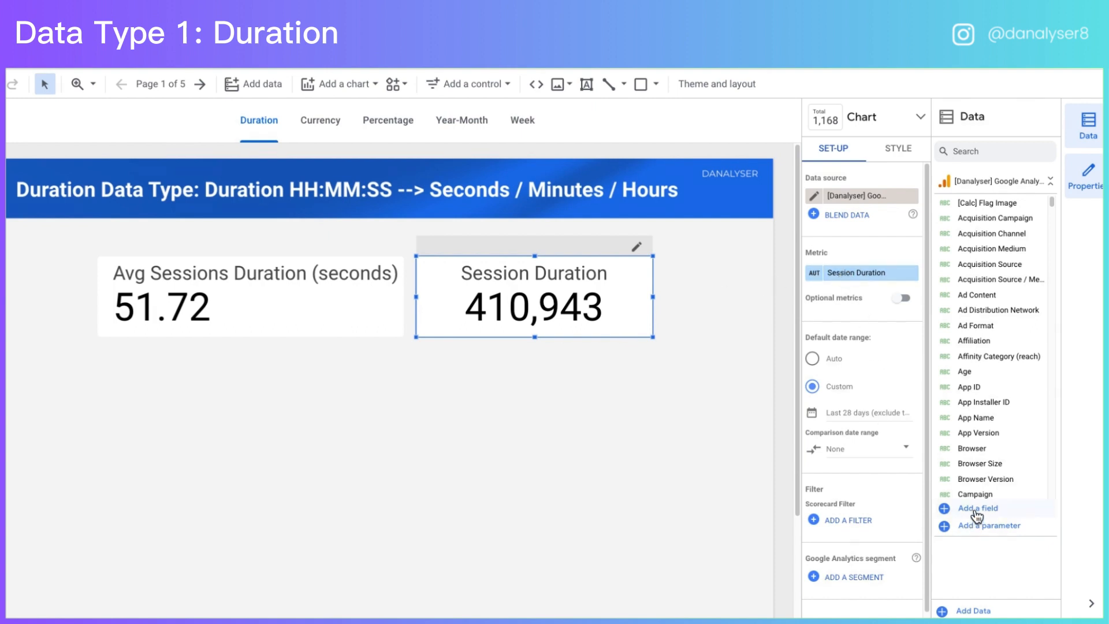
# Create calculated field Session Duration (Hours) = Session Duration/60/60 and save it.
pyautogui.click(977, 508)
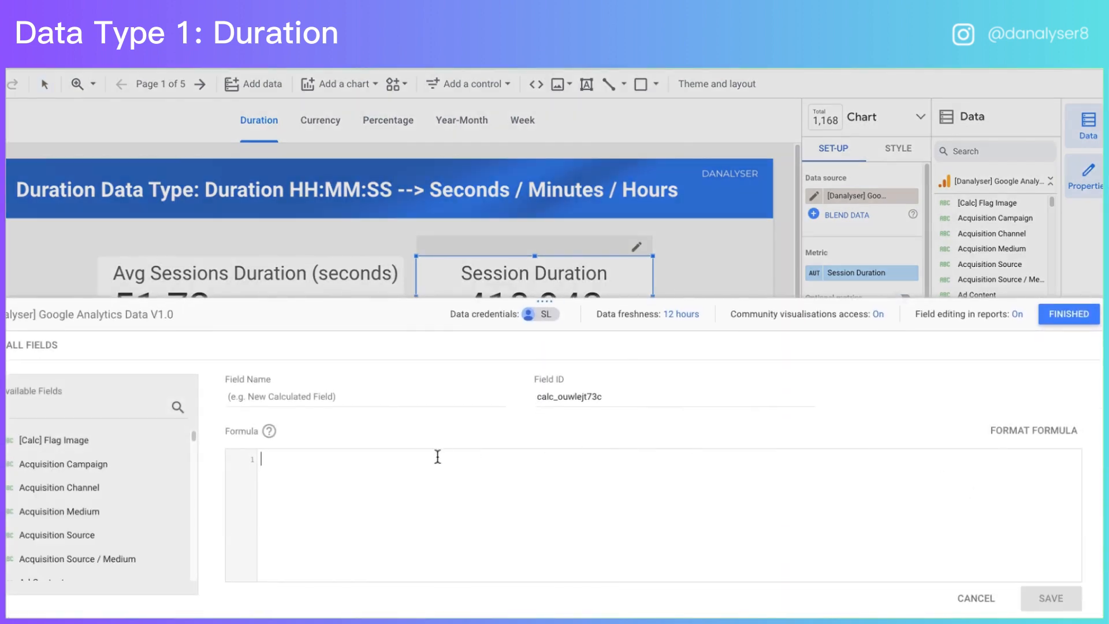
pyautogui.write('Session Duration')
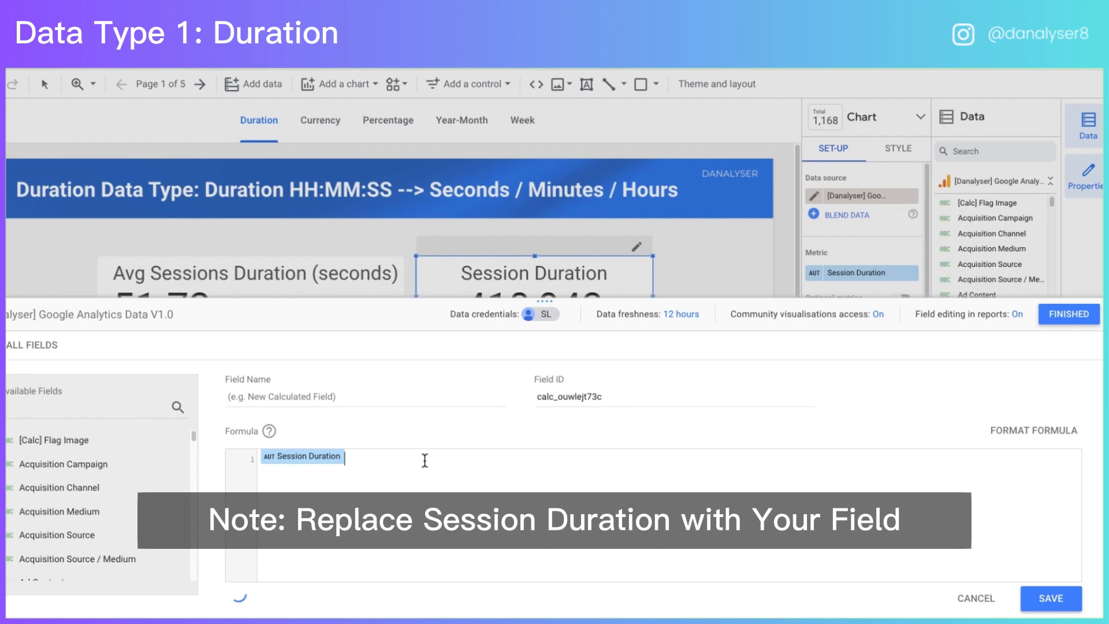
pyautogui.write('/')
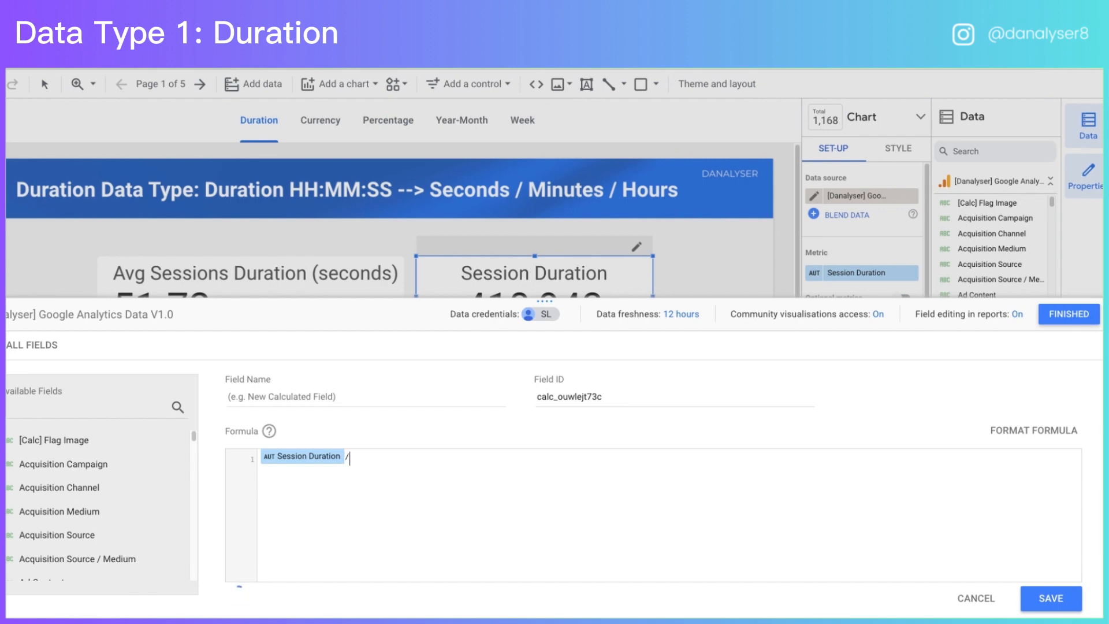
pyautogui.write('60')
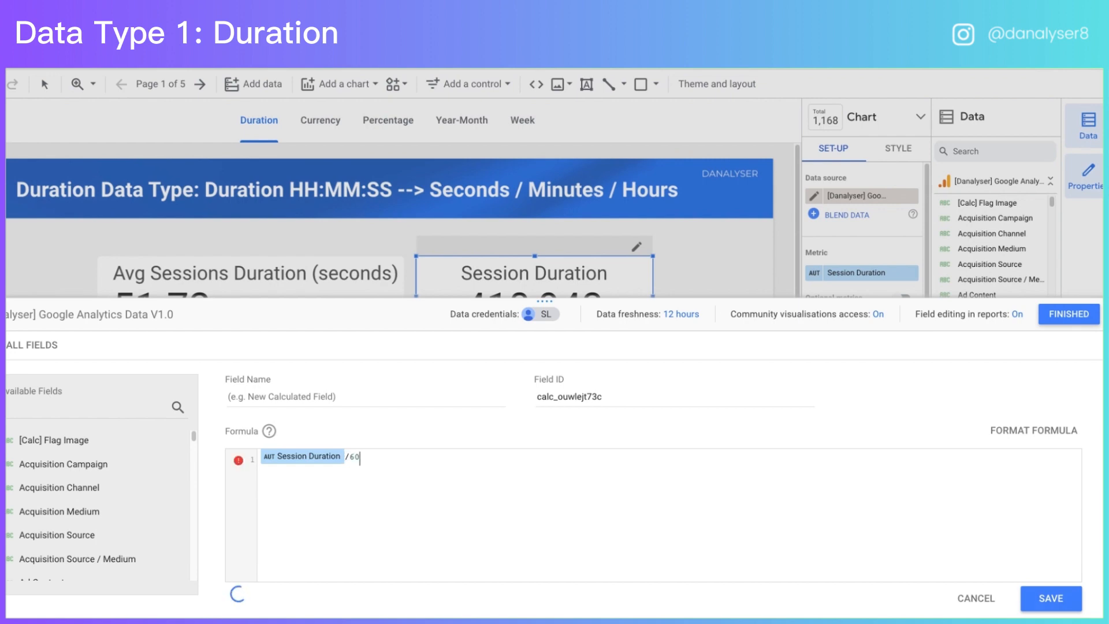
pyautogui.write('/6')
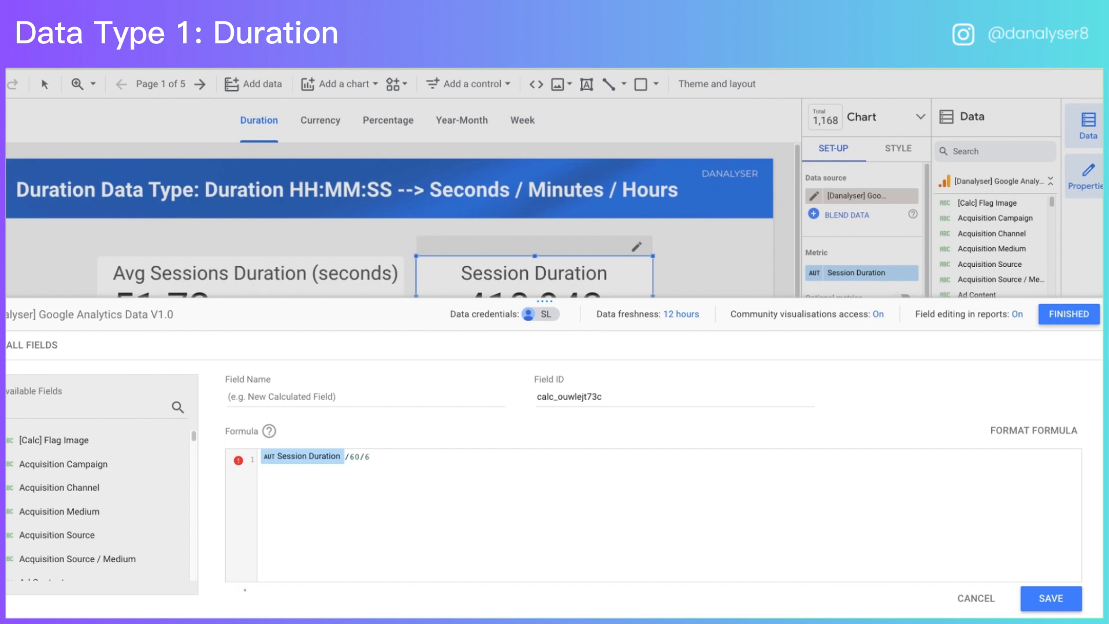
pyautogui.write('0')
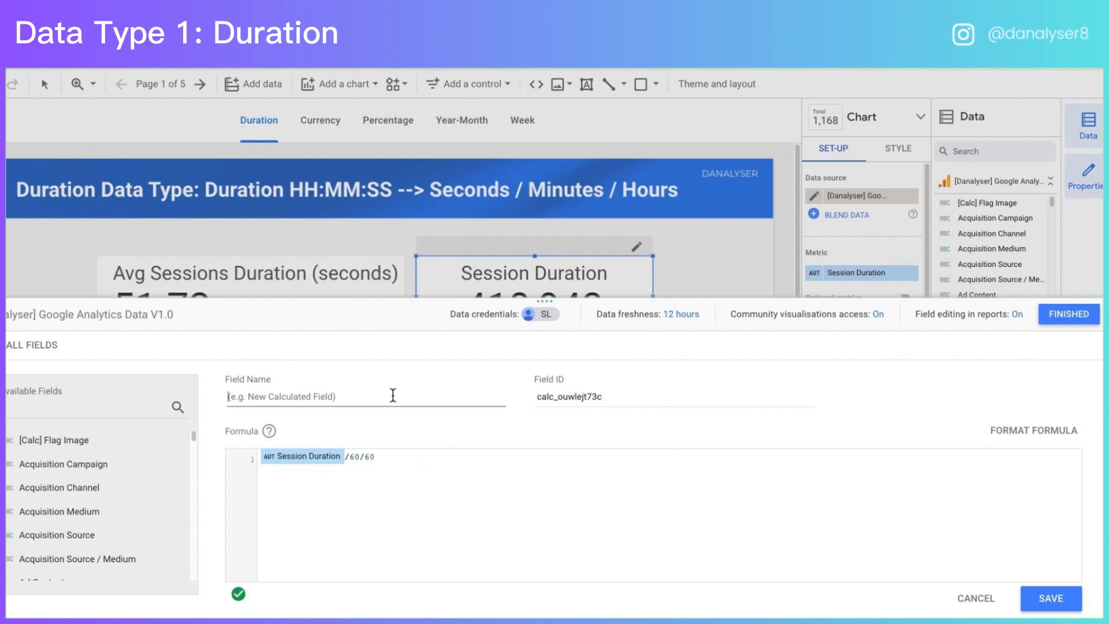
pyautogui.write('Session Duration (H')
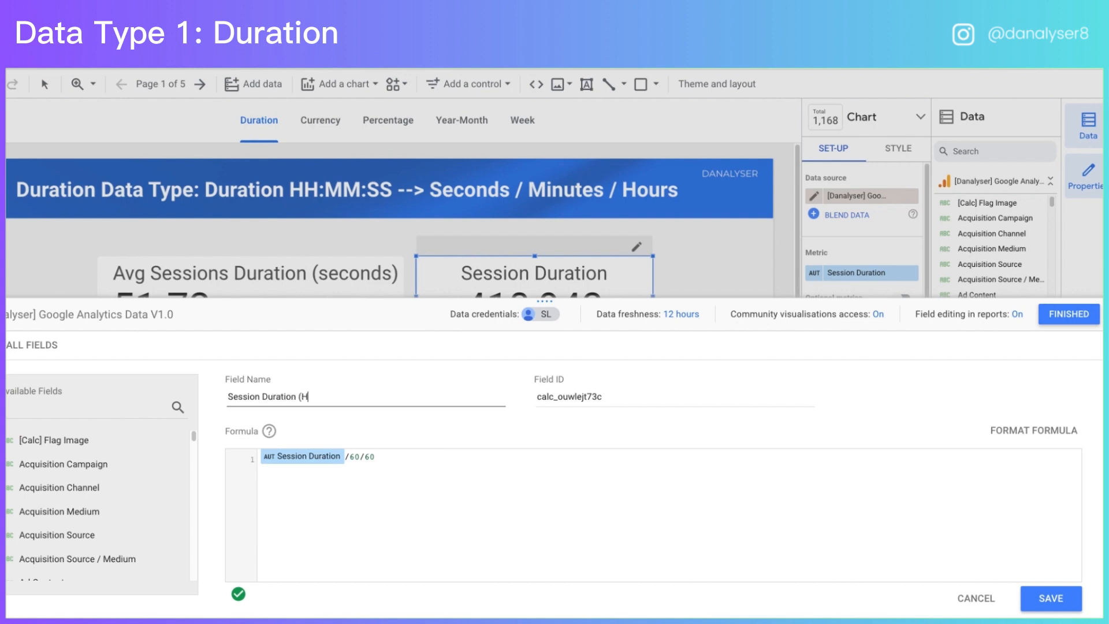
pyautogui.write('ours)')
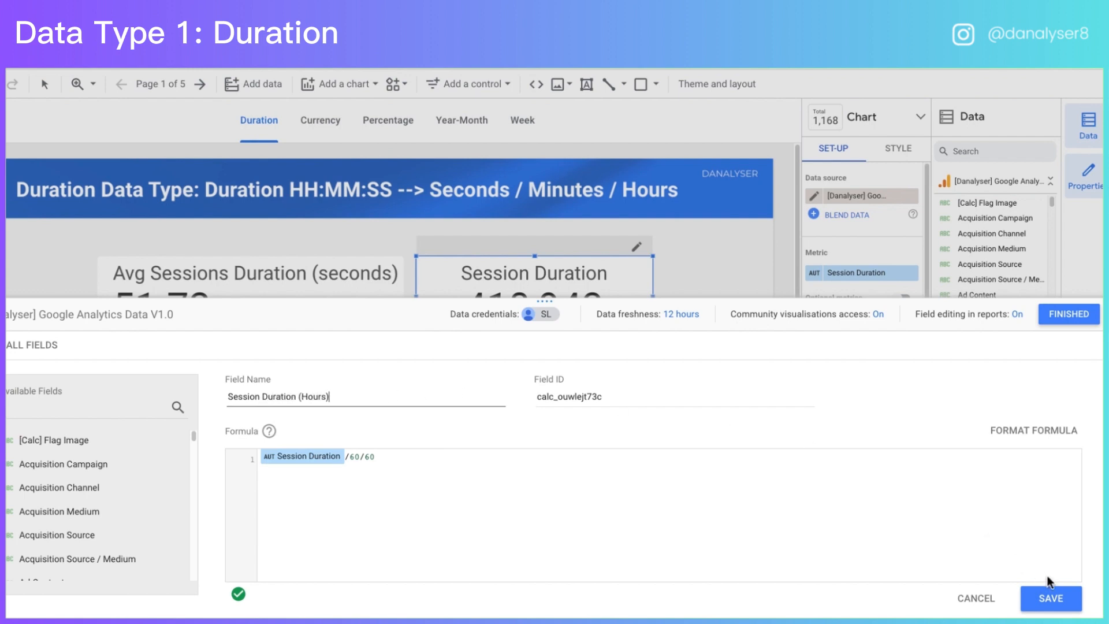
pyautogui.click(1046, 598)
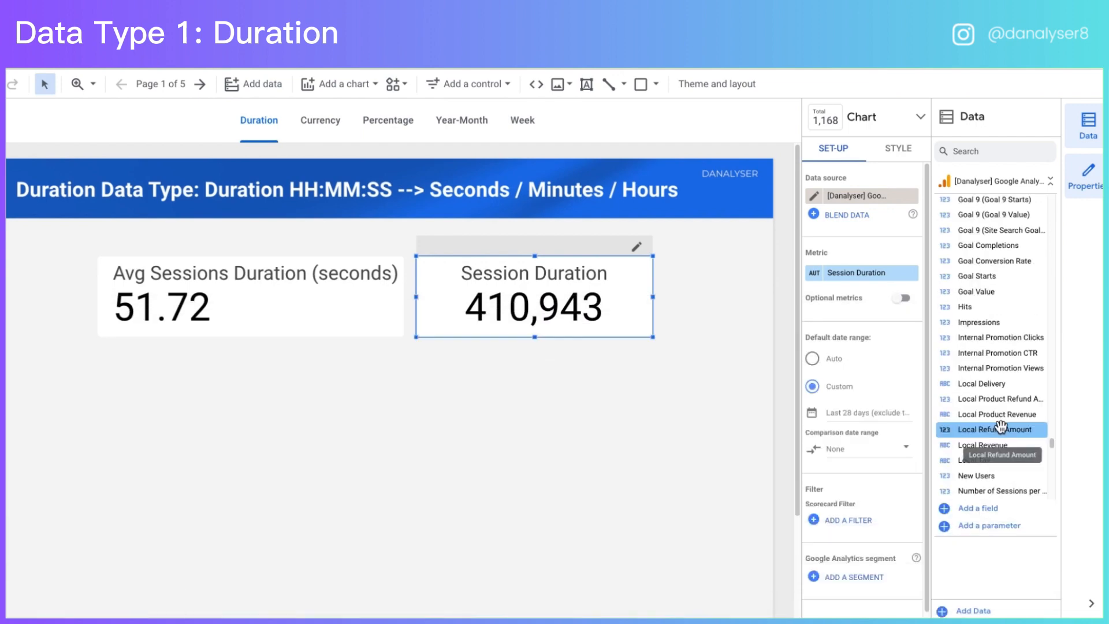
# Put Session Duration (Hours) on the scorecard so it reads 114.15.
pyautogui.scroll(-3)
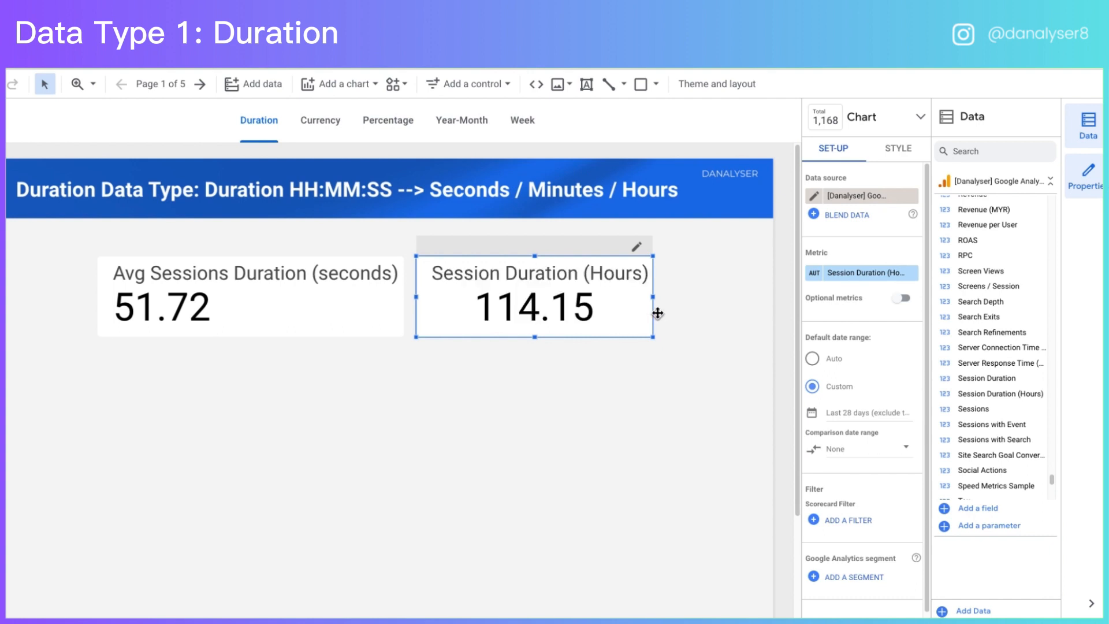
pyautogui.moveTo(611, 309)
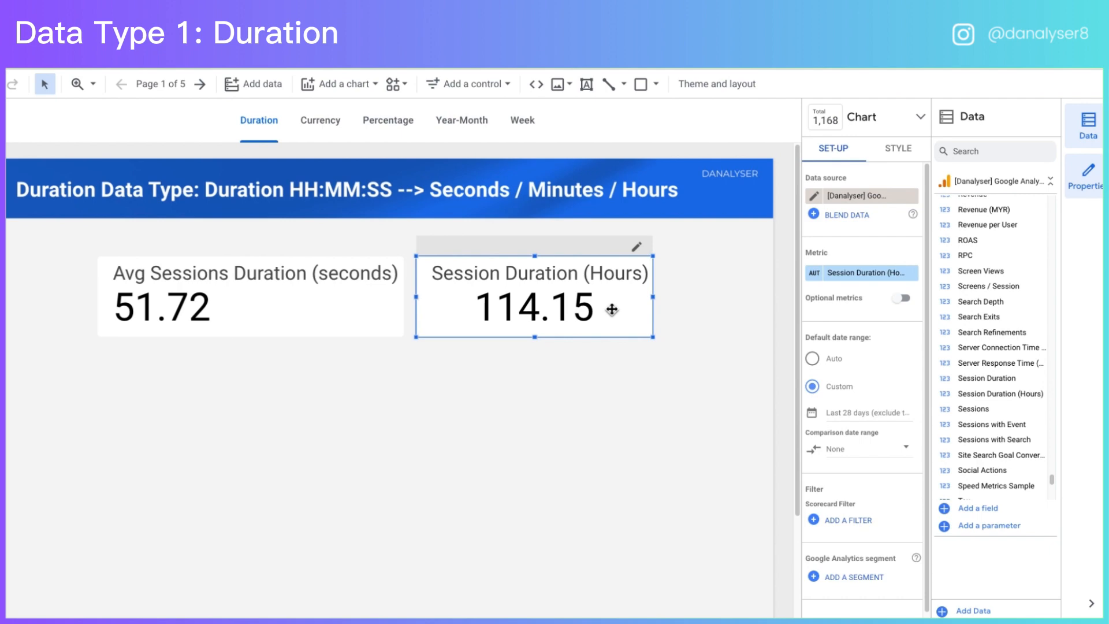
pyautogui.write('session duration')
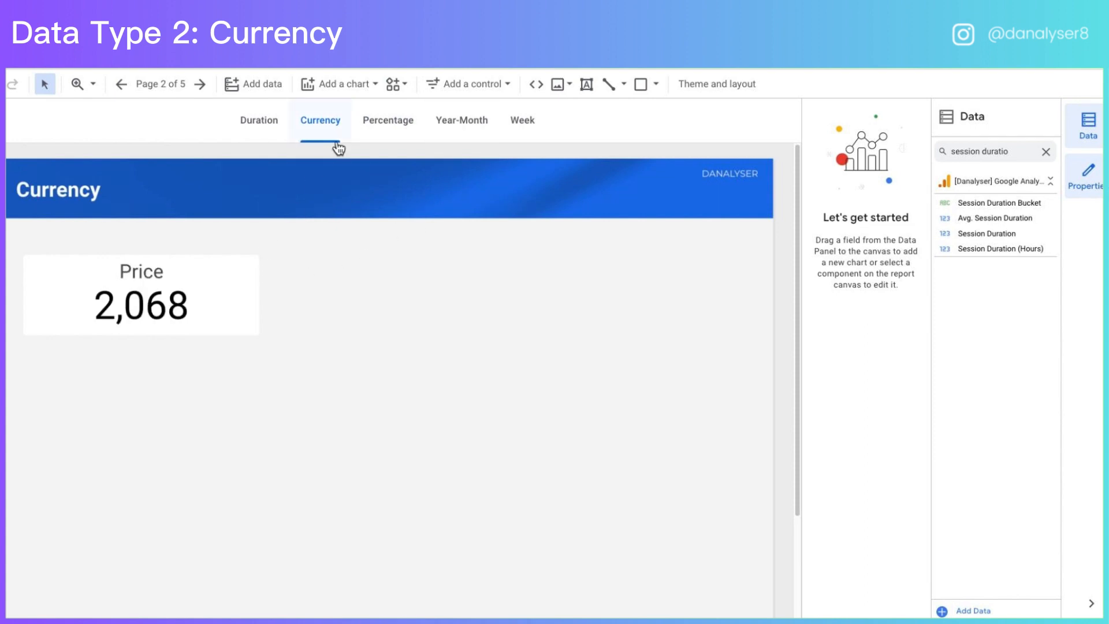
pyautogui.click(141, 303)
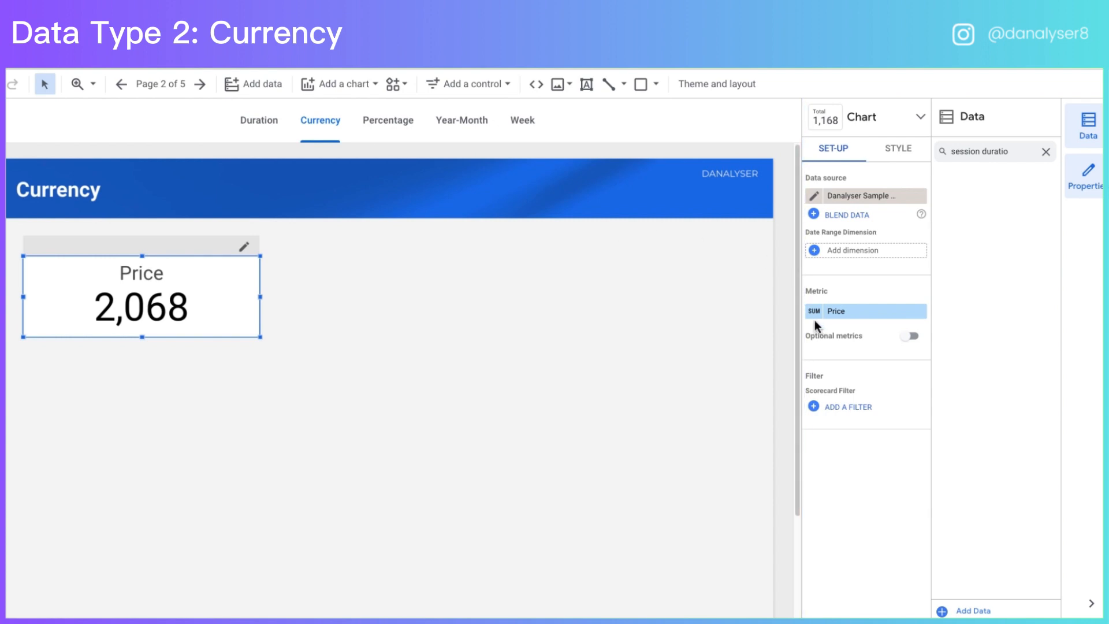
pyautogui.click(836, 310)
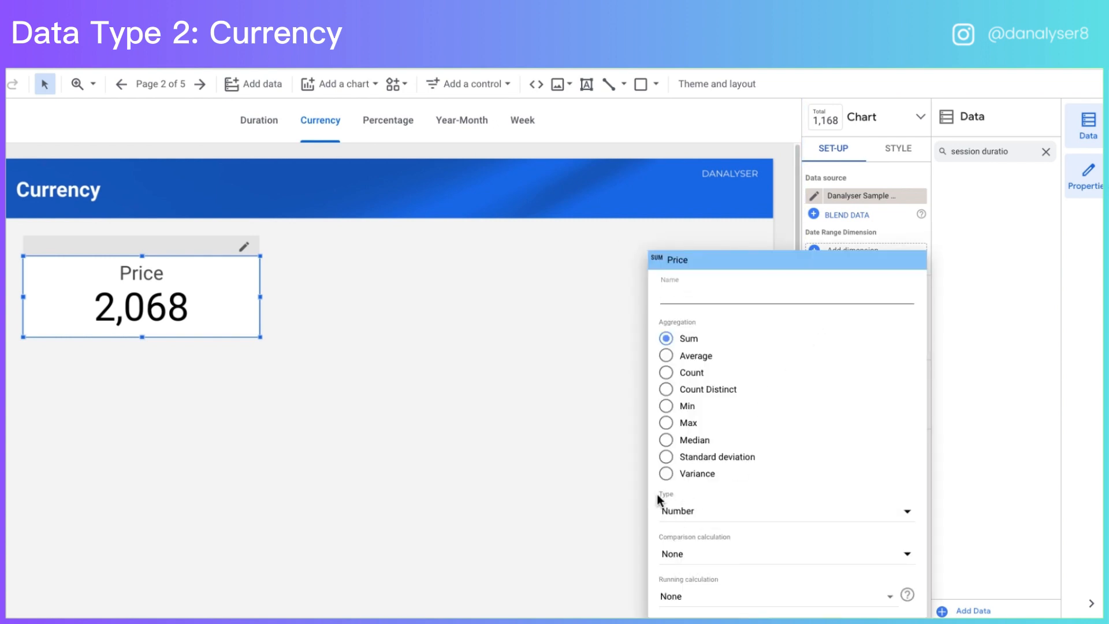
pyautogui.click(786, 511)
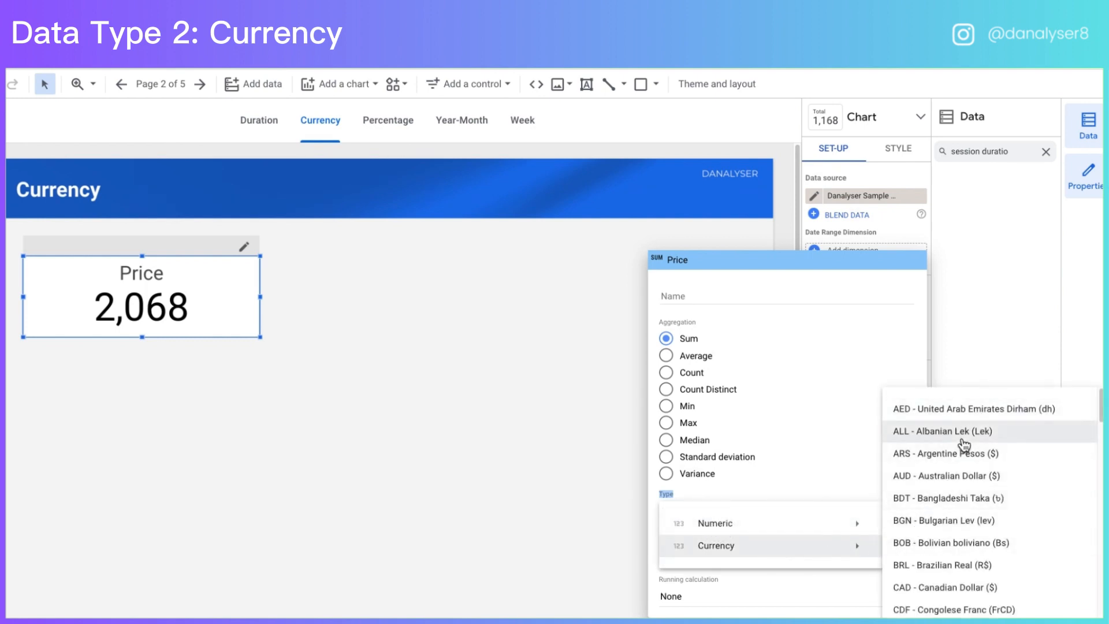
pyautogui.scroll(-3)
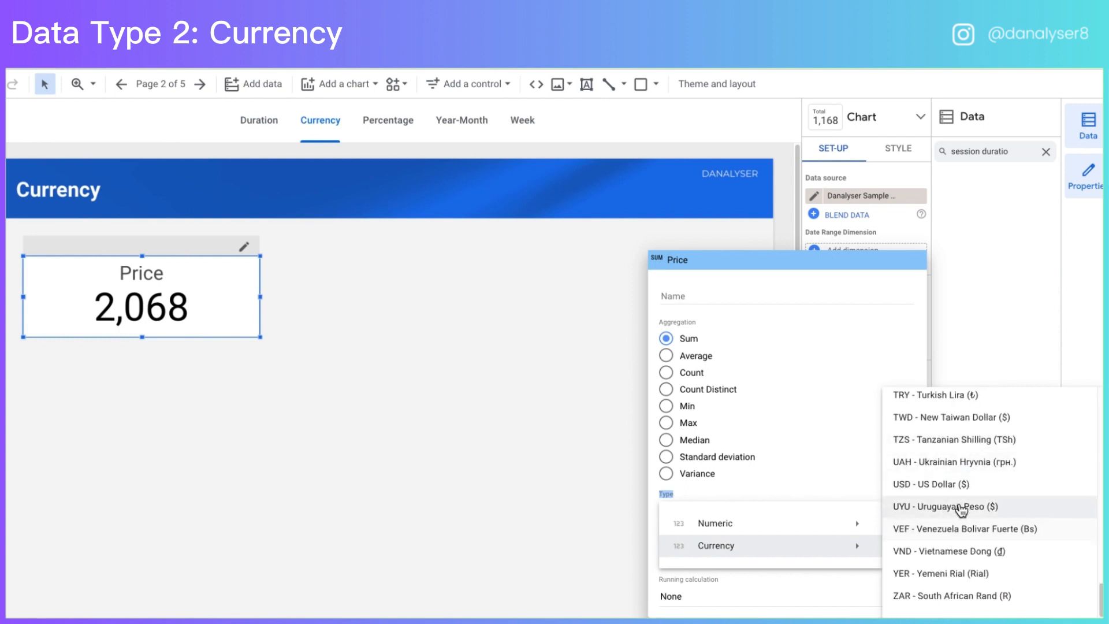
pyautogui.moveTo(970, 559)
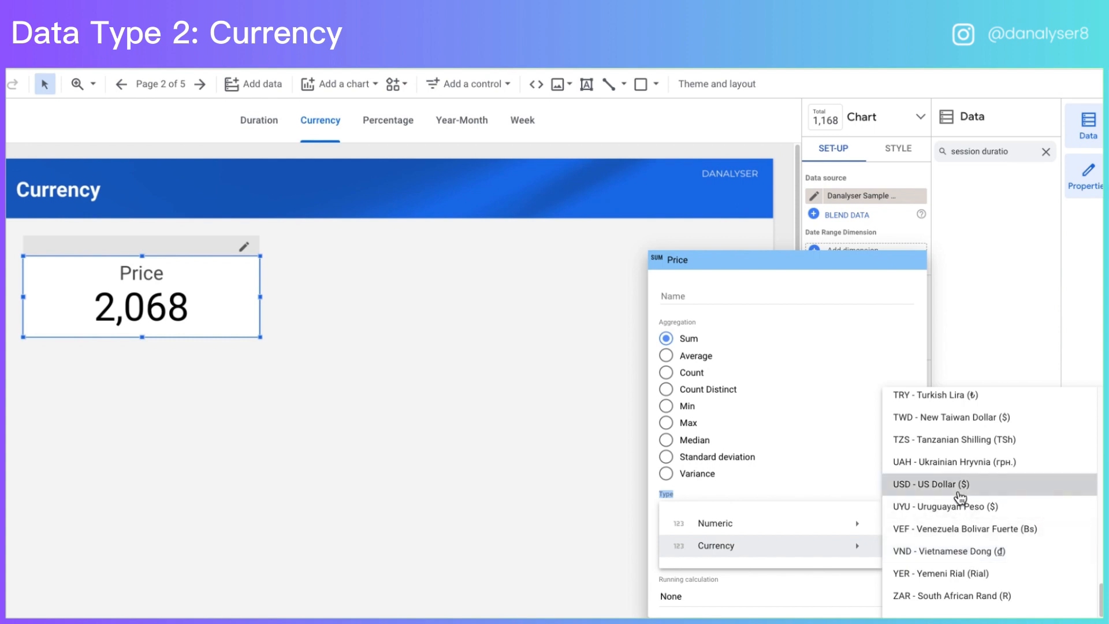
pyautogui.click(942, 484)
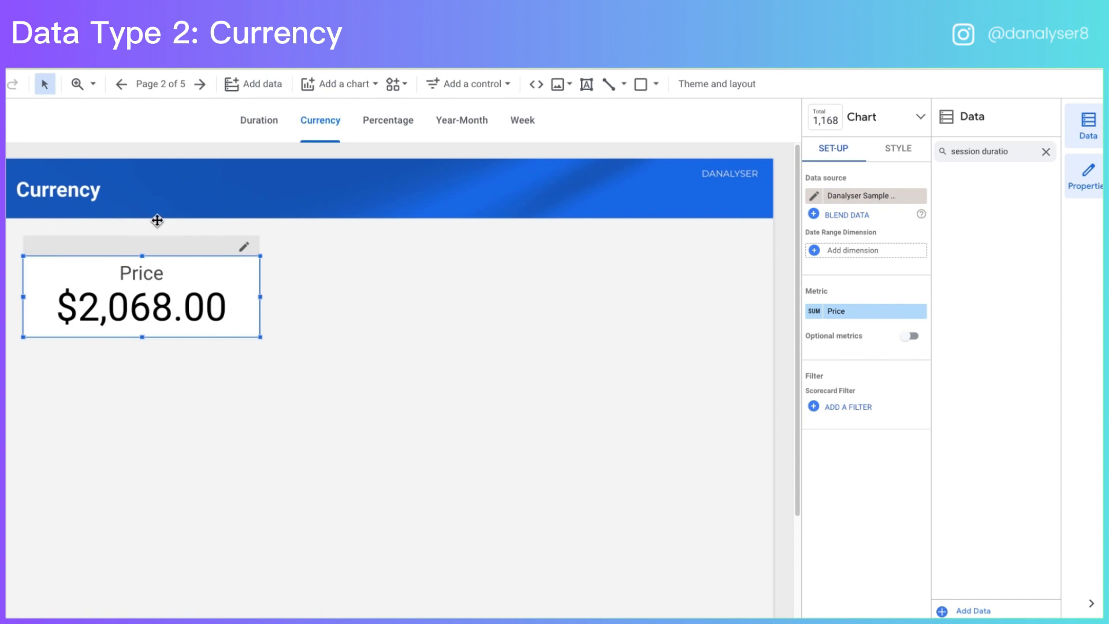
pyautogui.moveTo(78, 319)
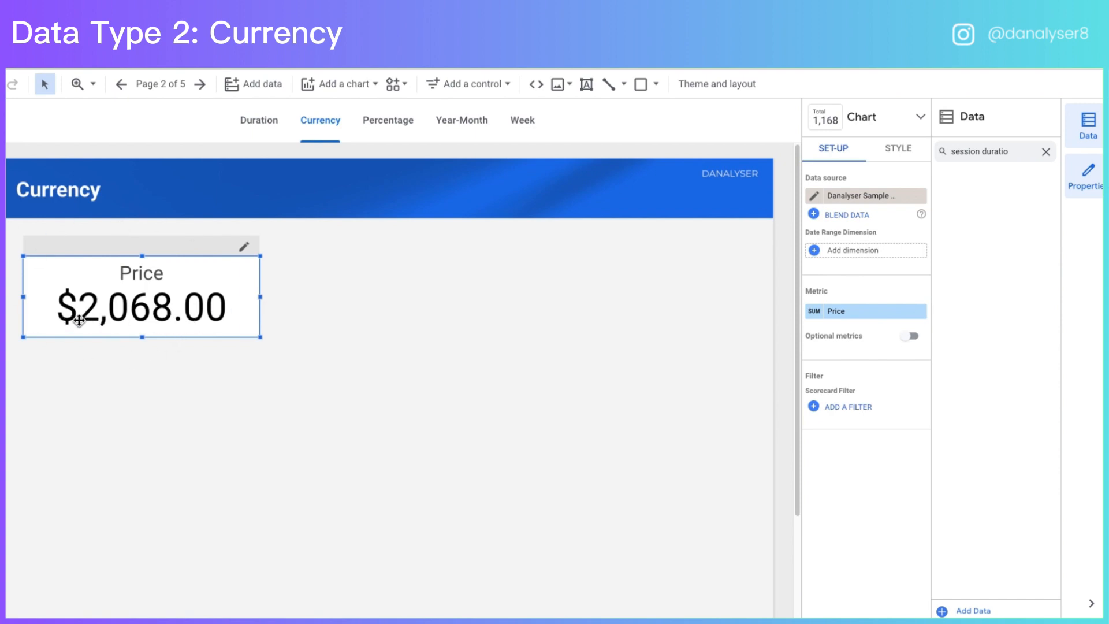
pyautogui.moveTo(213, 321)
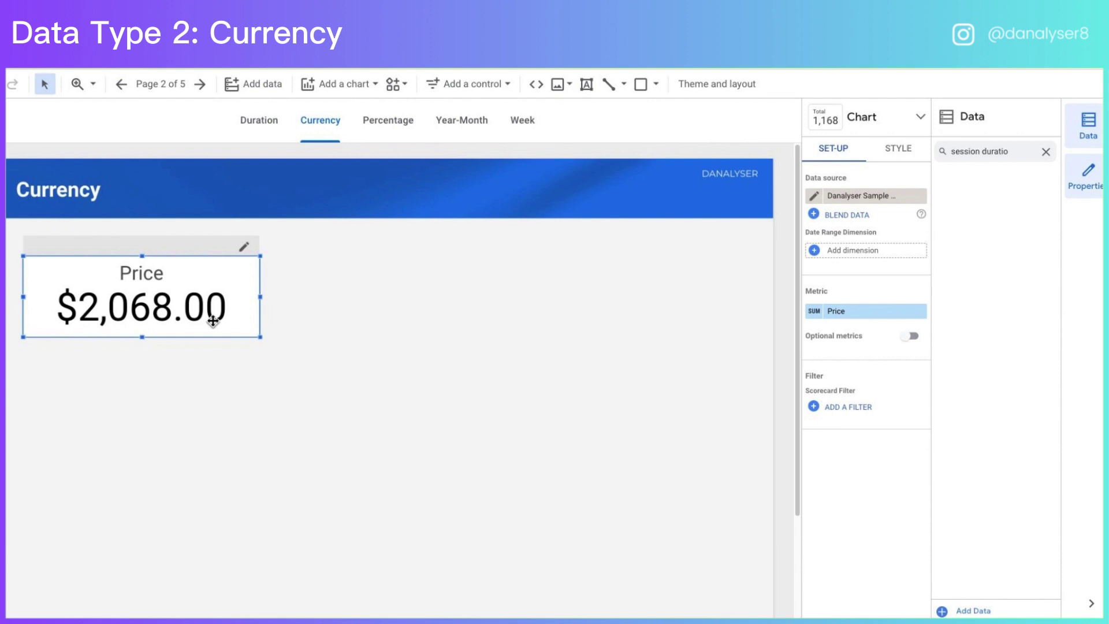
pyautogui.moveTo(895, 318)
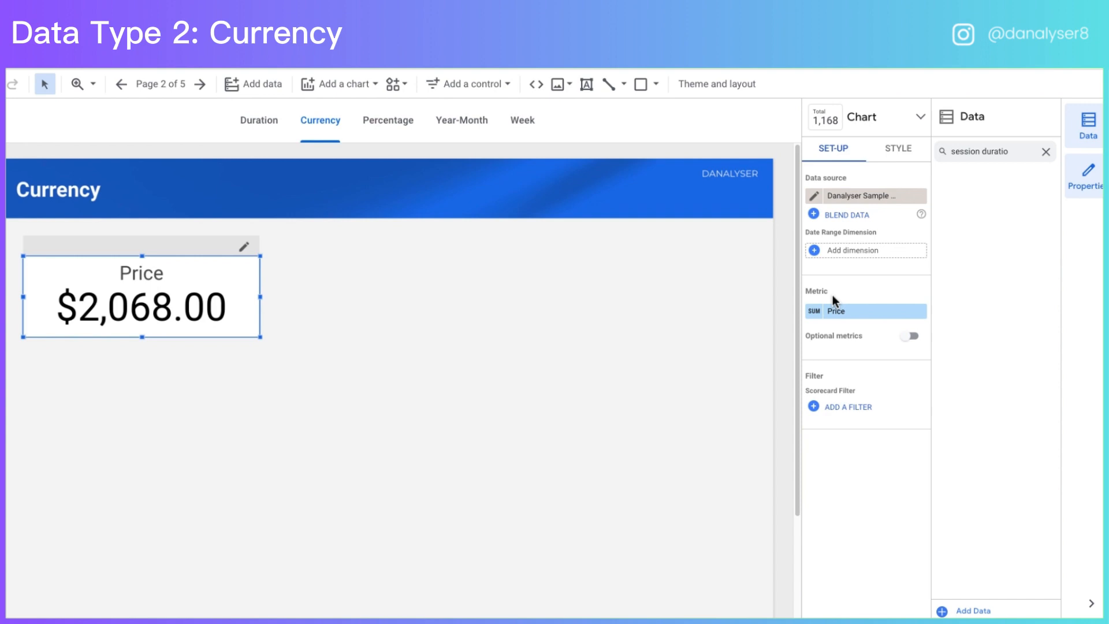
pyautogui.moveTo(333, 298)
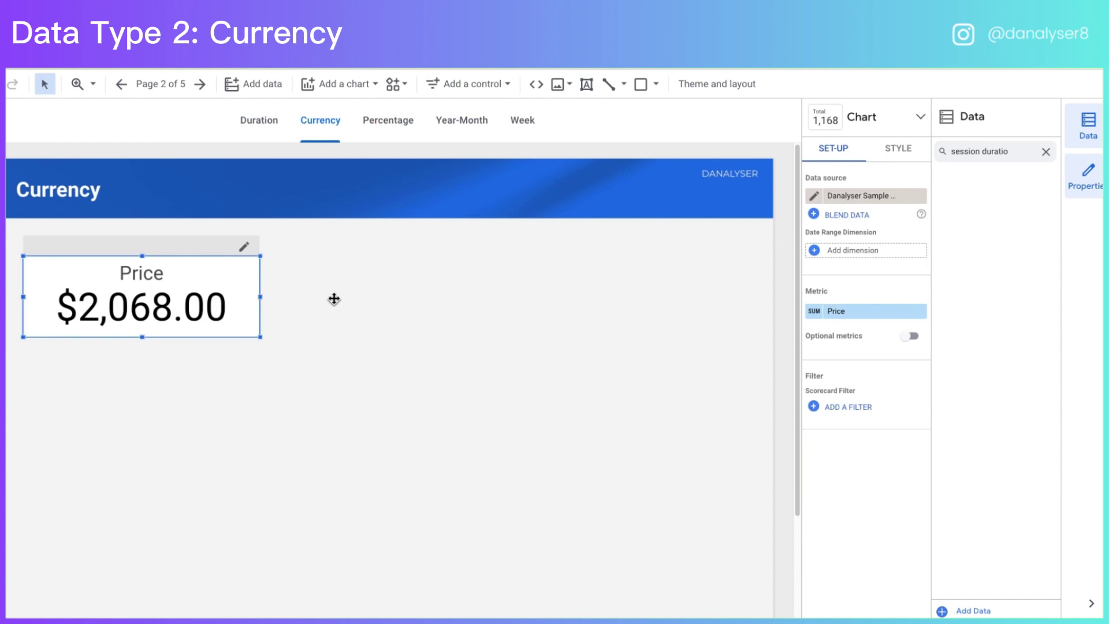
pyautogui.moveTo(606, 316)
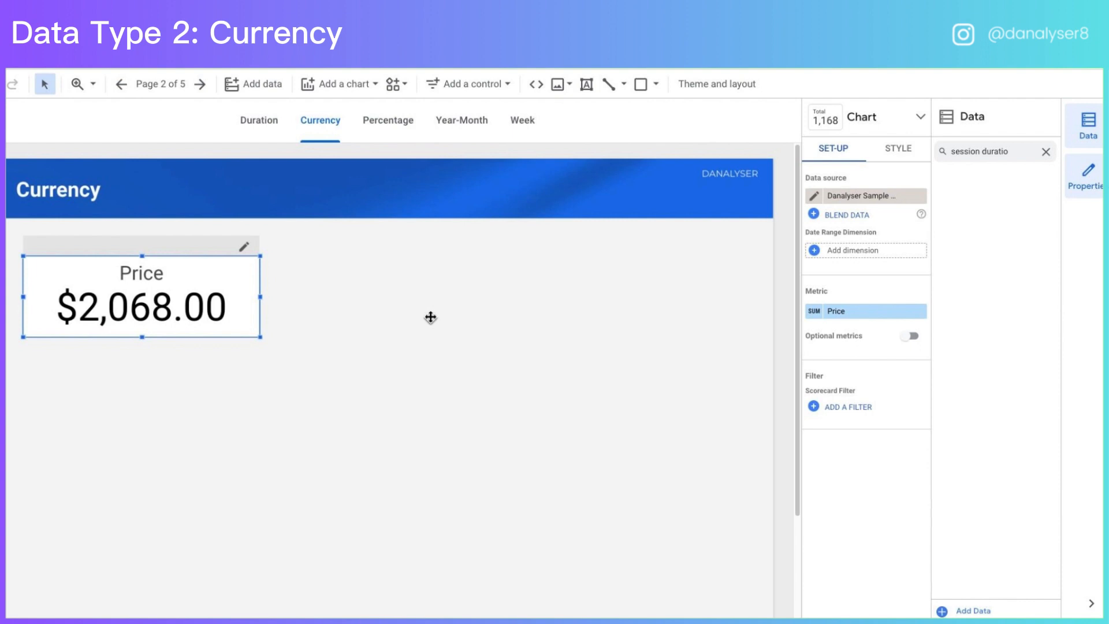
pyautogui.moveTo(924, 176)
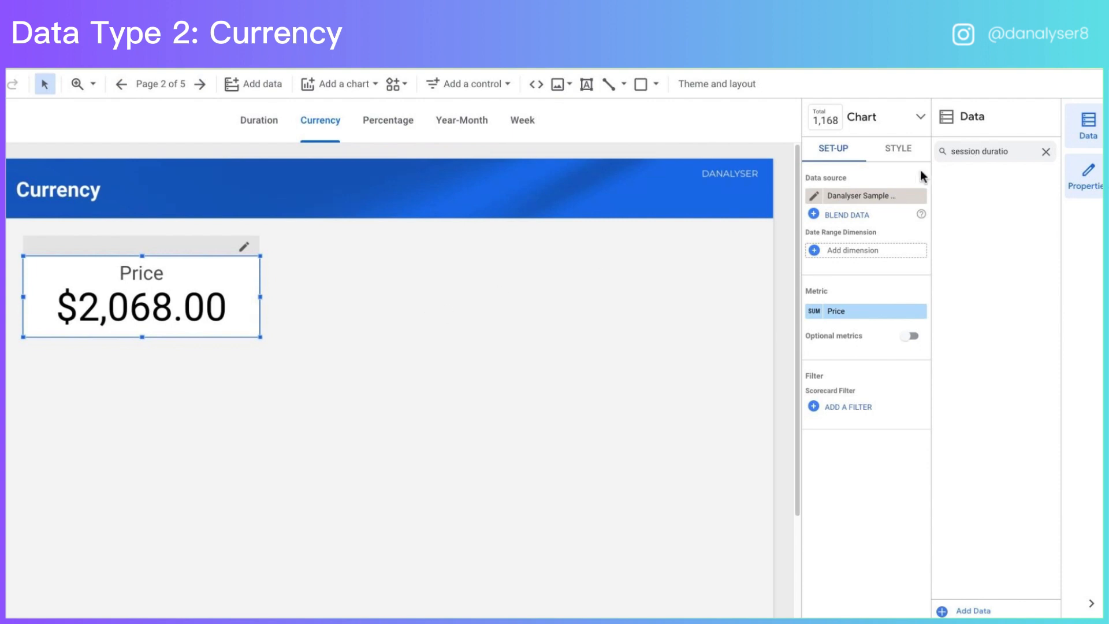
pyautogui.moveTo(816, 195)
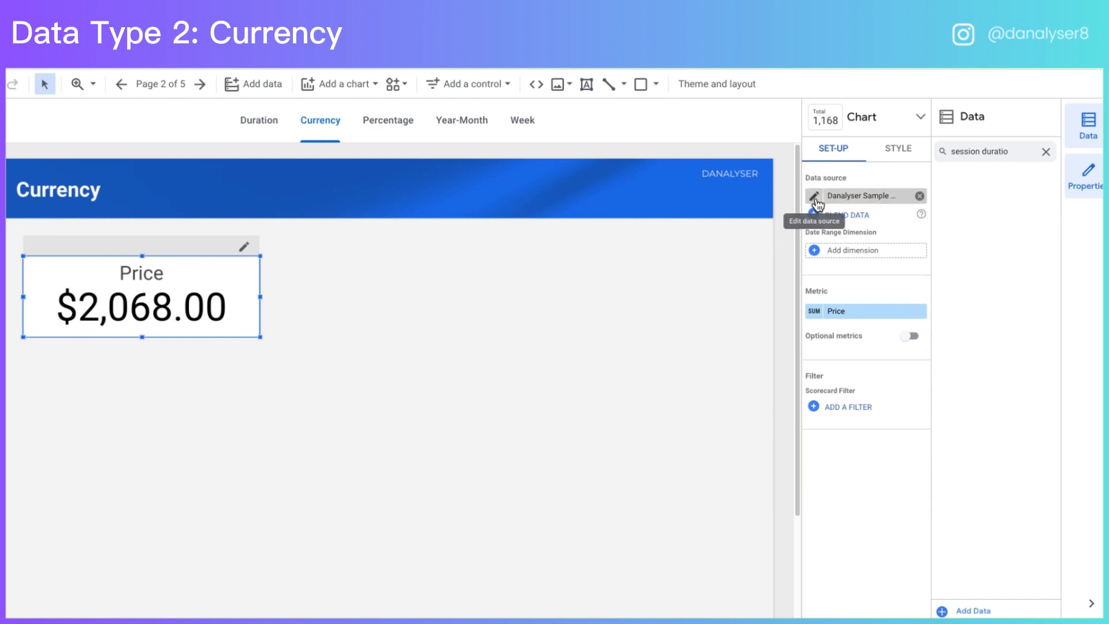
# Change Price's type in the data source so the new scorecard reads $2,068.00, then go to Percentage.
pyautogui.click(813, 195)
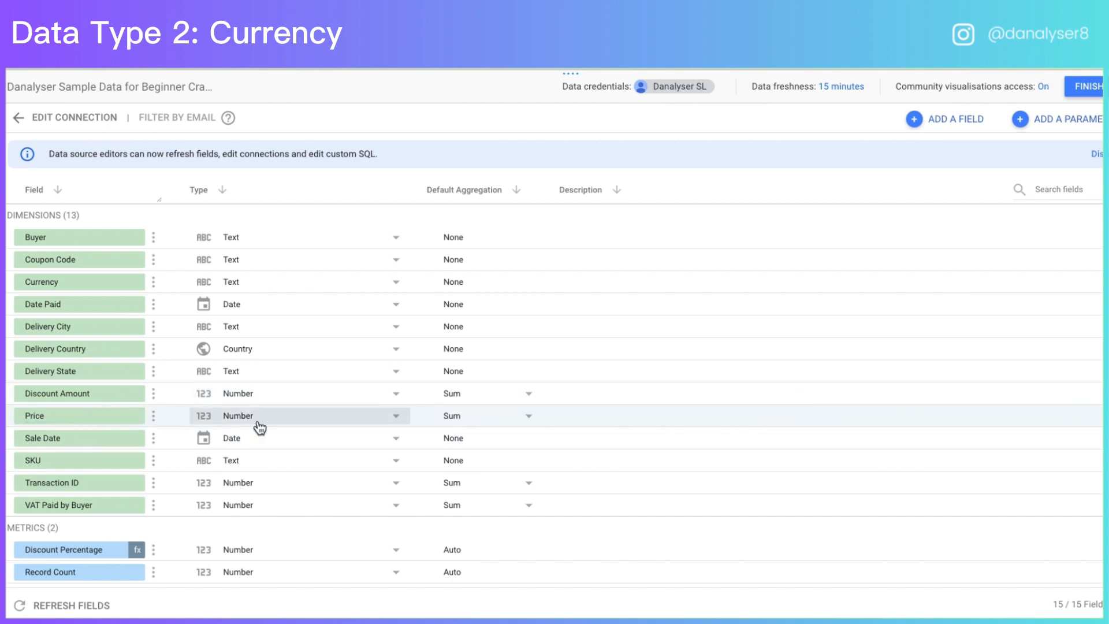
pyautogui.click(299, 416)
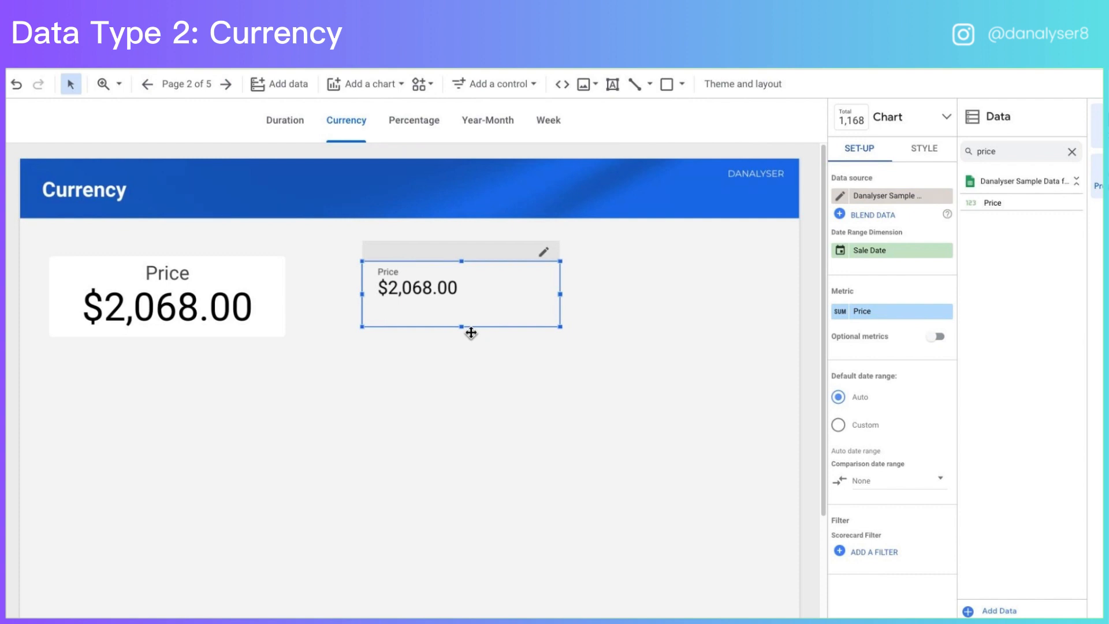
pyautogui.click(414, 120)
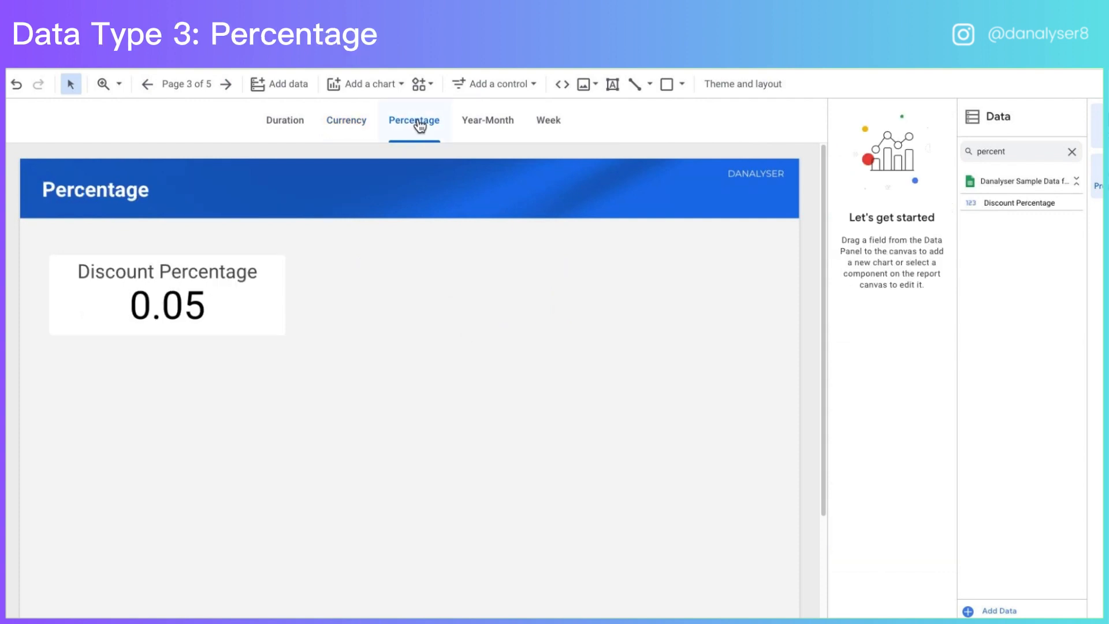
pyautogui.click(167, 295)
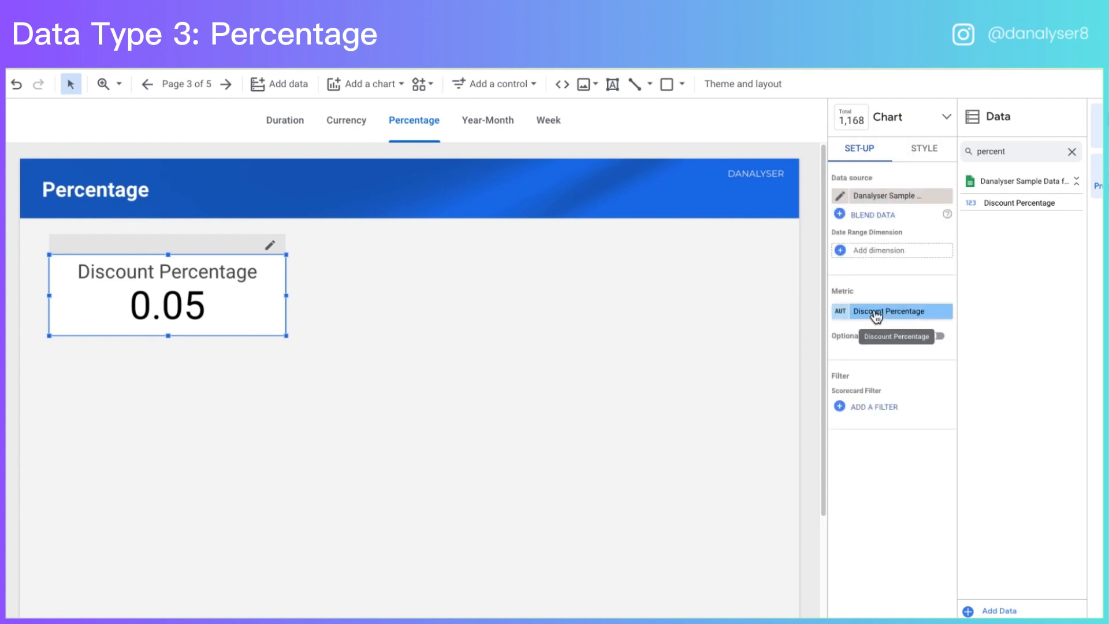
pyautogui.click(887, 311)
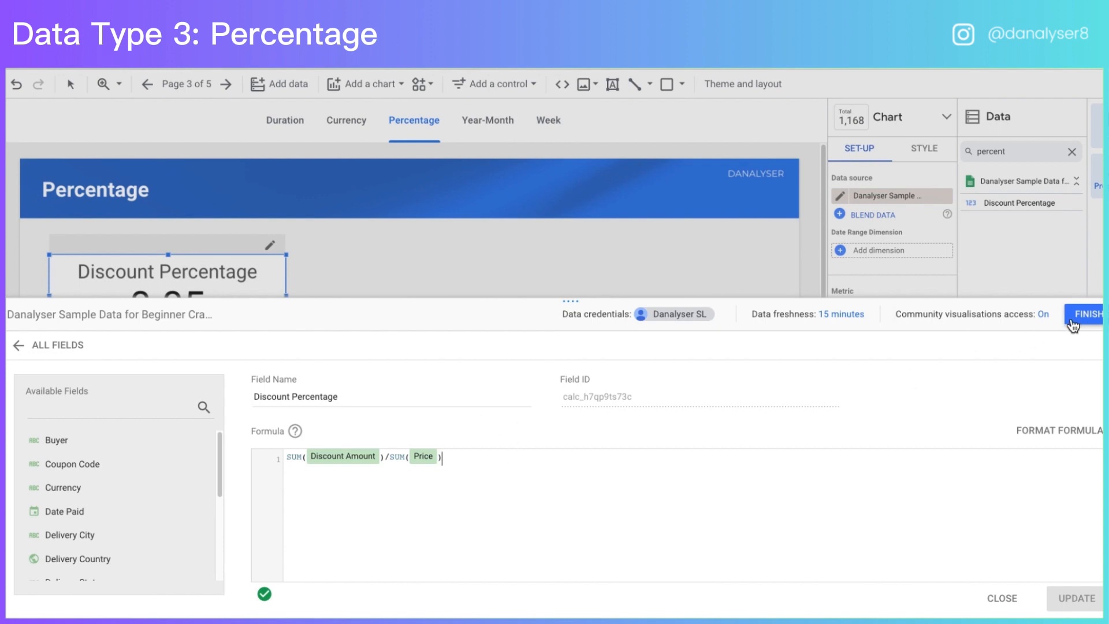
pyautogui.click(1085, 314)
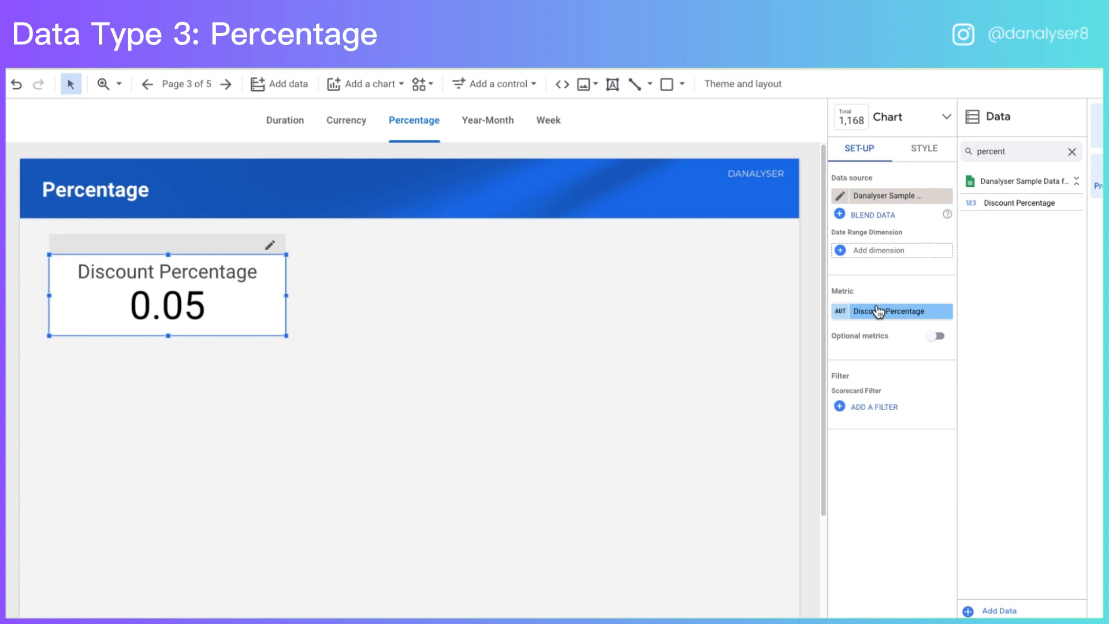
pyautogui.moveTo(189, 333)
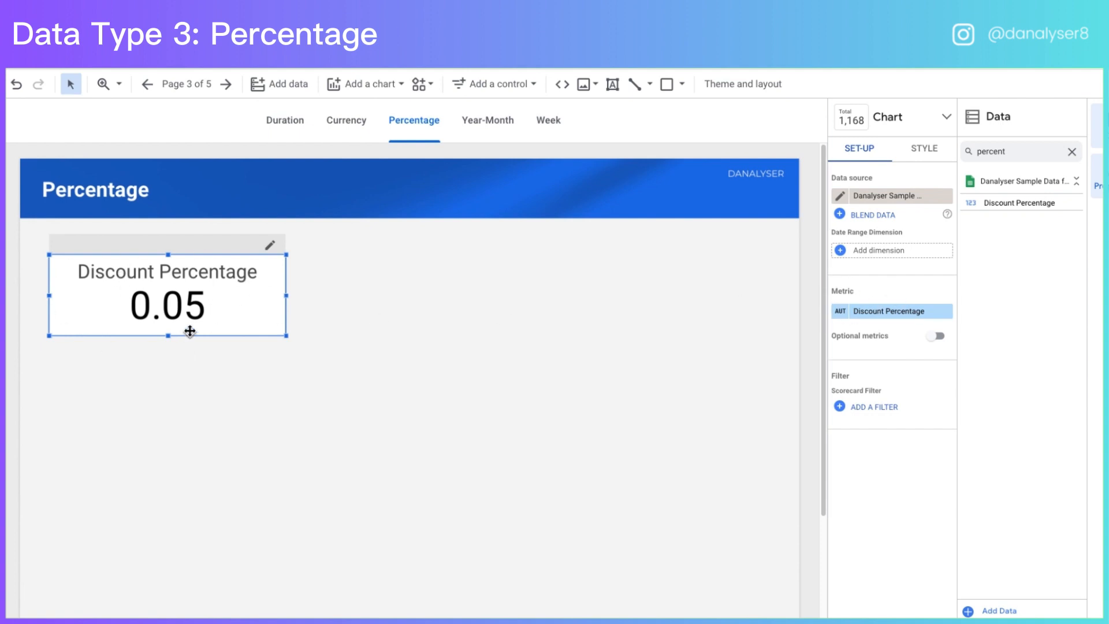
pyautogui.moveTo(214, 314)
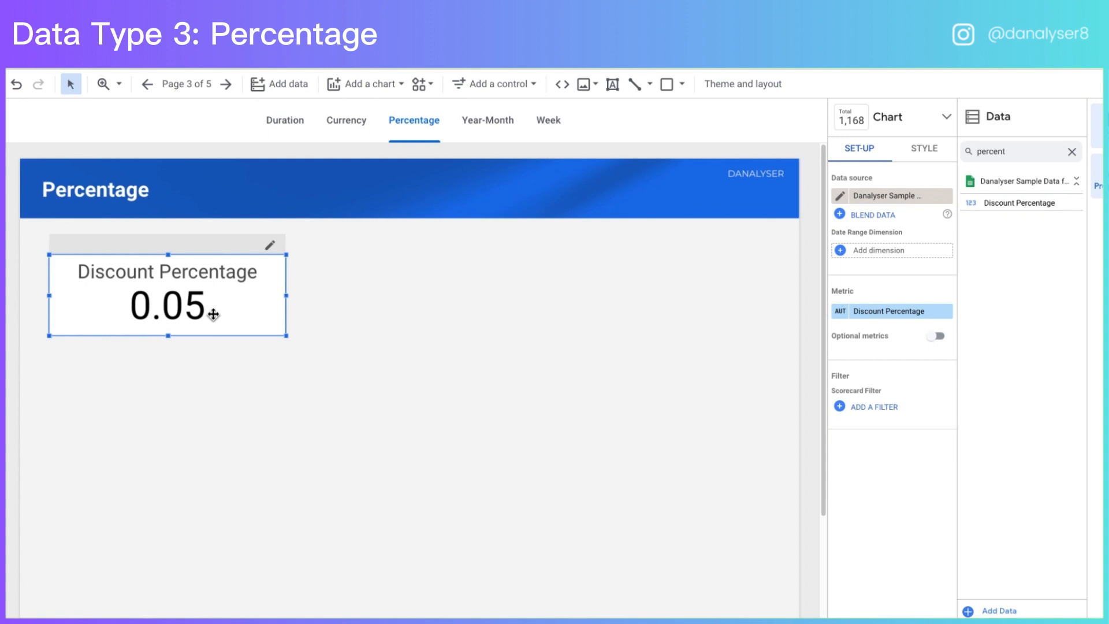
pyautogui.moveTo(838, 284)
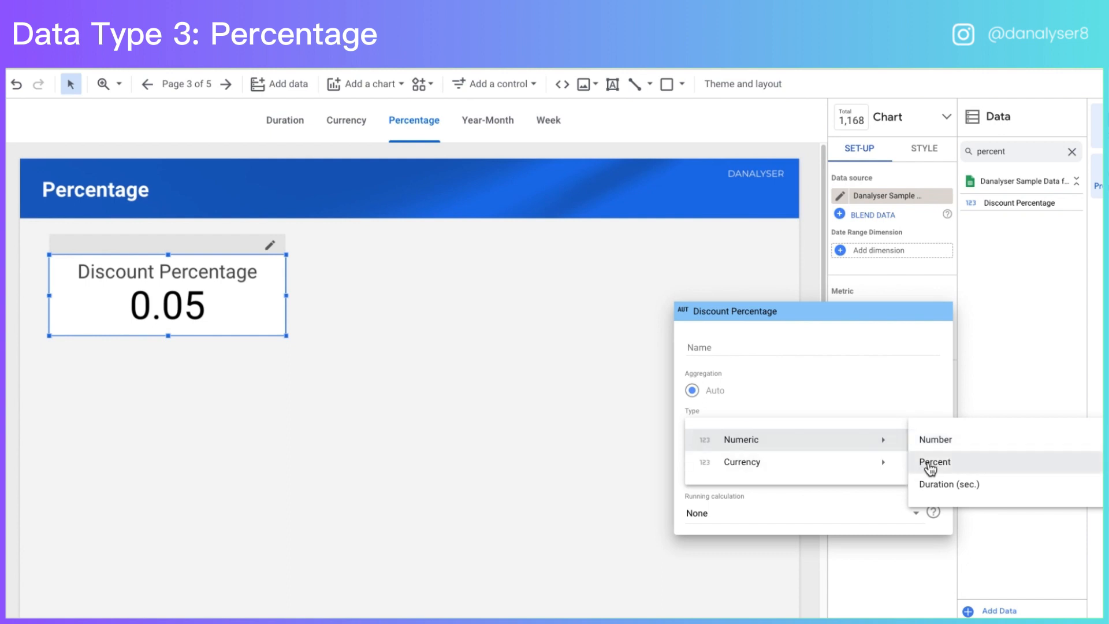
pyautogui.click(933, 462)
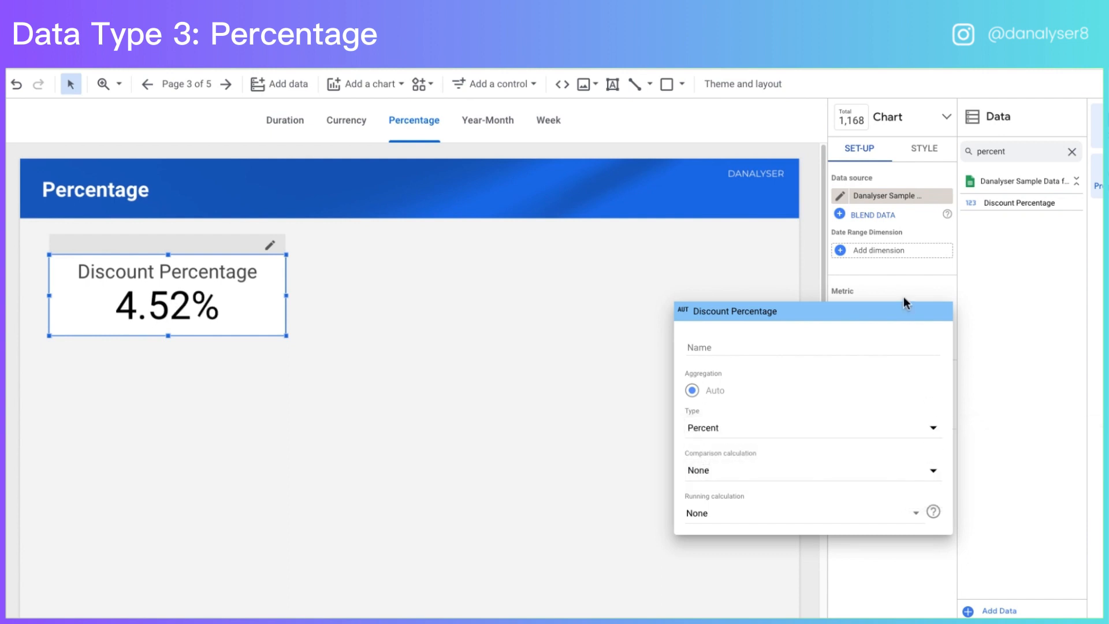
pyautogui.click(460, 330)
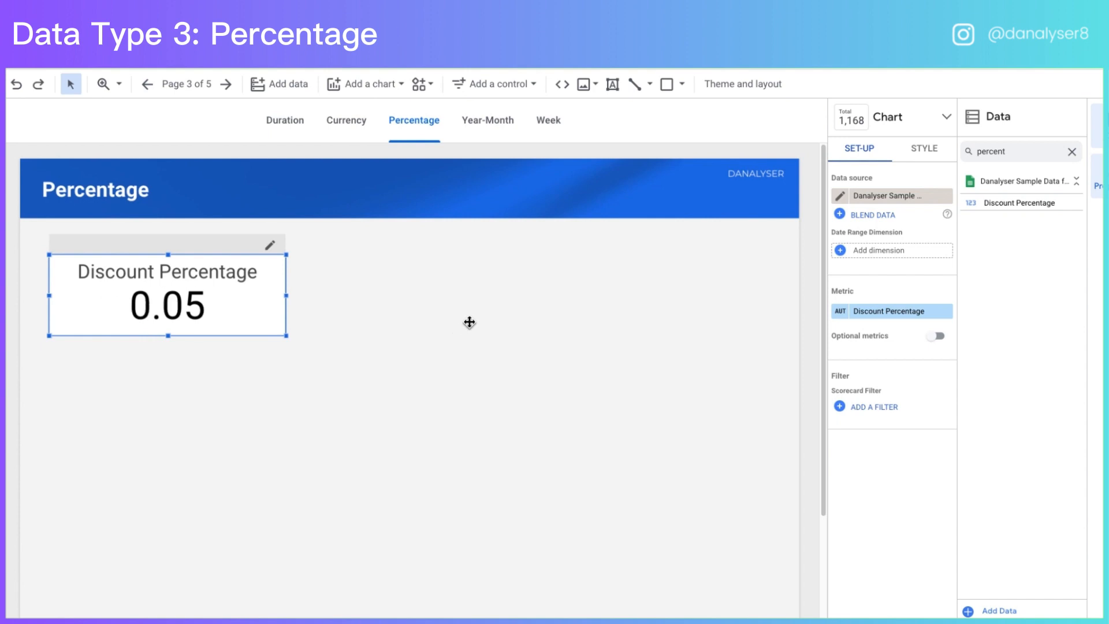
pyautogui.moveTo(845, 204)
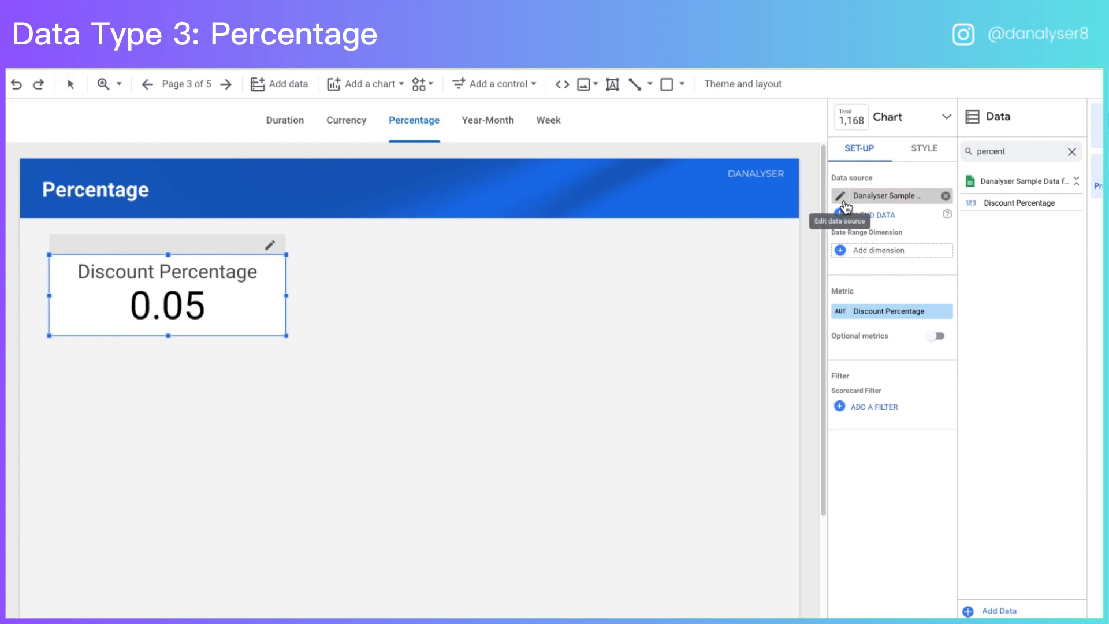
# Set Discount Percentage to Numeric > Percent so its scorecard reads 4.52%.
pyautogui.click(840, 195)
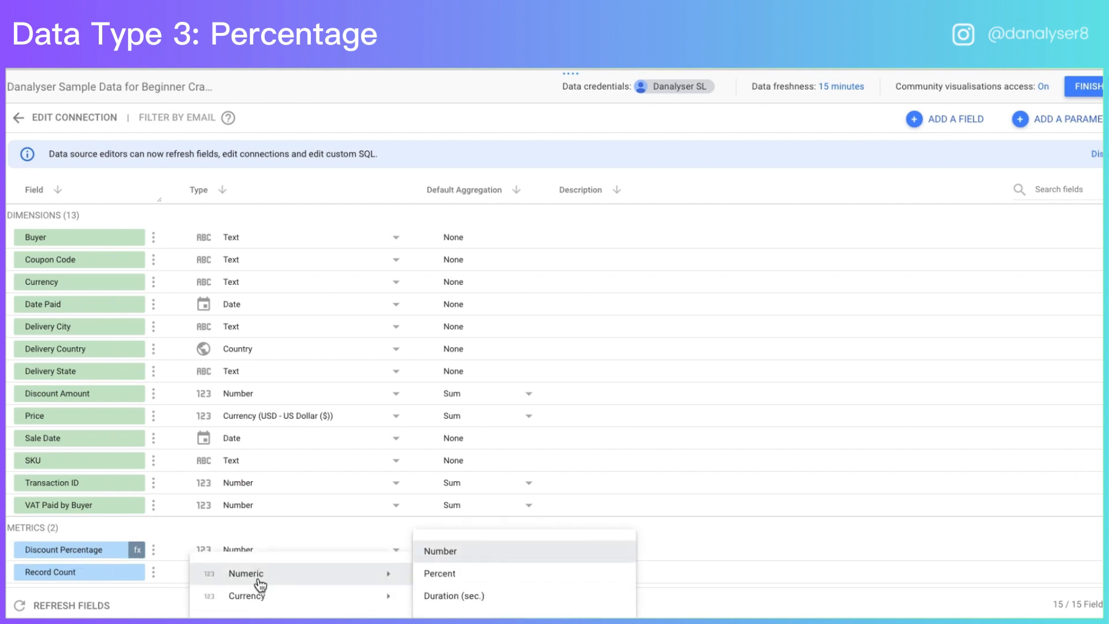
pyautogui.click(439, 573)
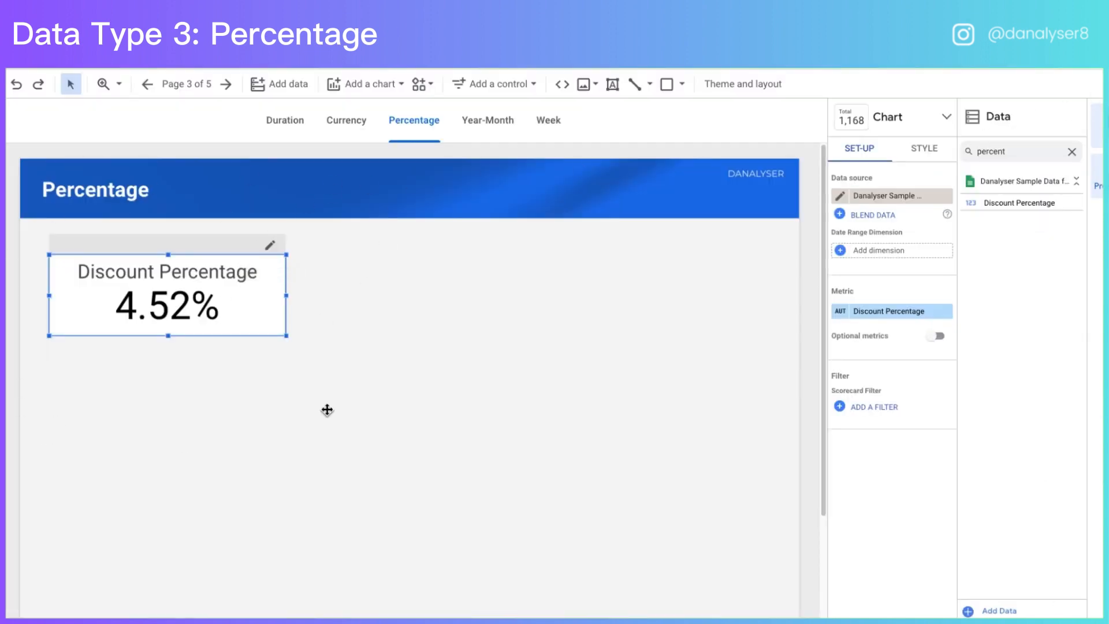
pyautogui.moveTo(439, 304)
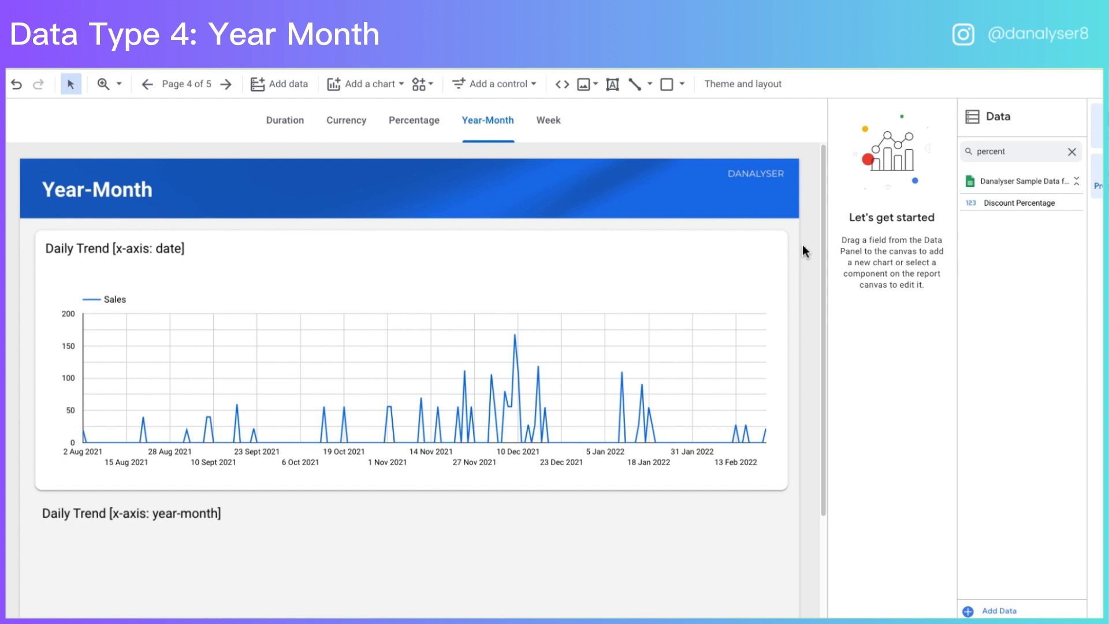
pyautogui.moveTo(813, 325)
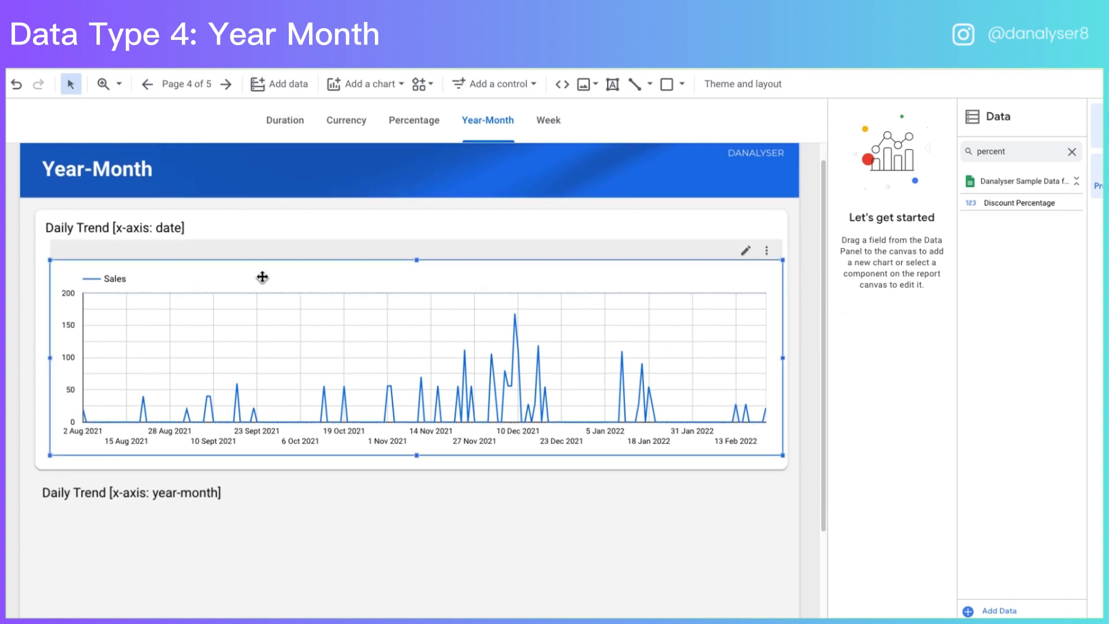
# Select the Daily Trend chart of Sales by Sale Date on the Year-Month page.
pyautogui.click(415, 348)
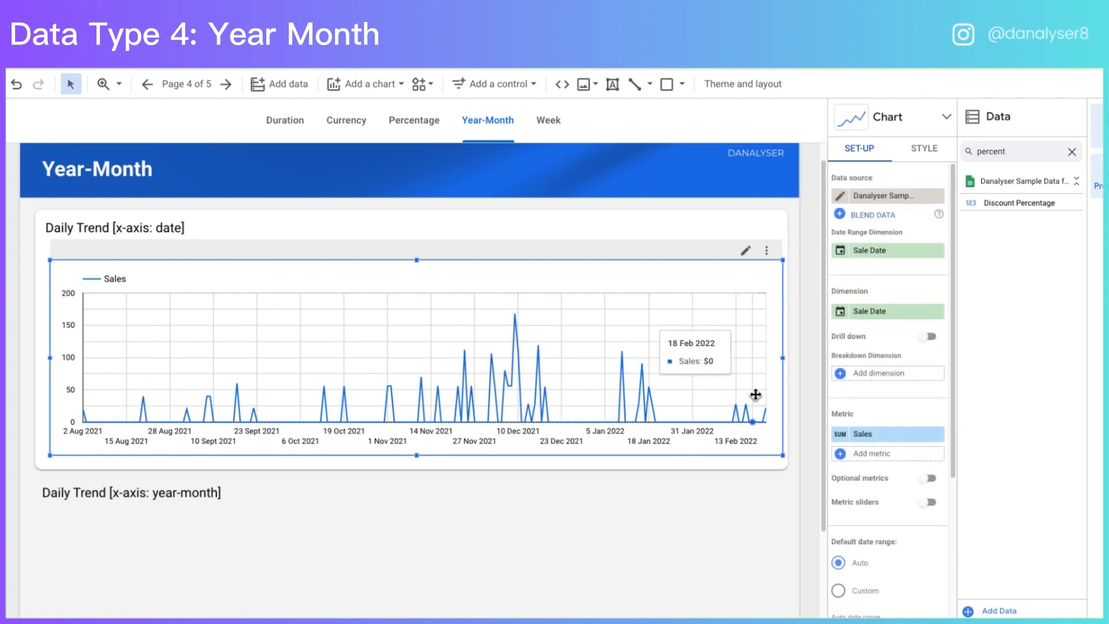
pyautogui.moveTo(741, 365)
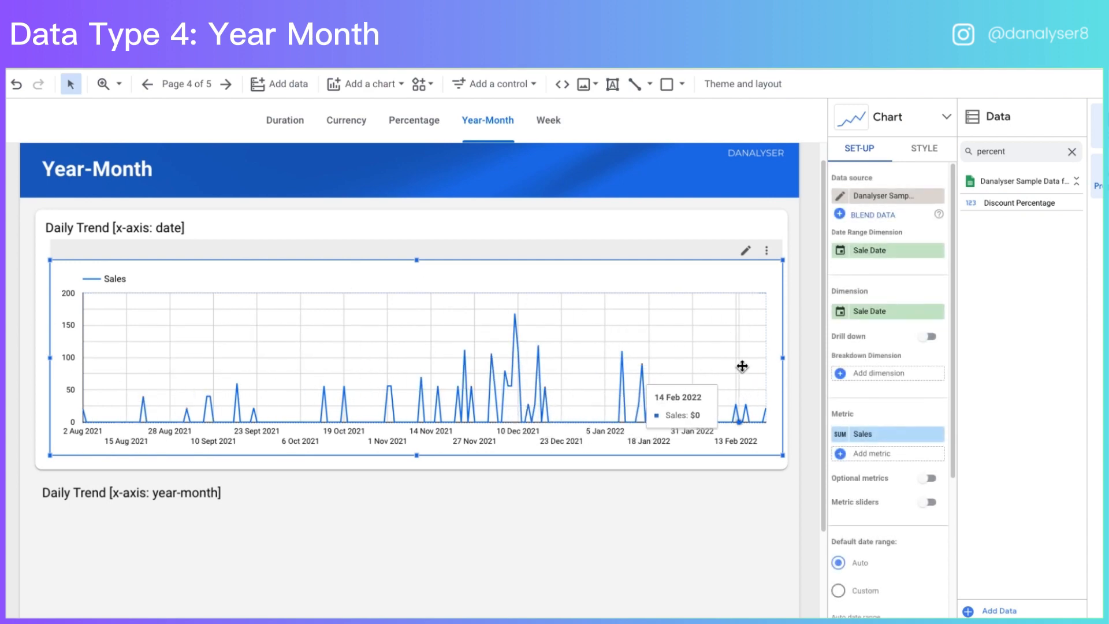
pyautogui.moveTo(631, 374)
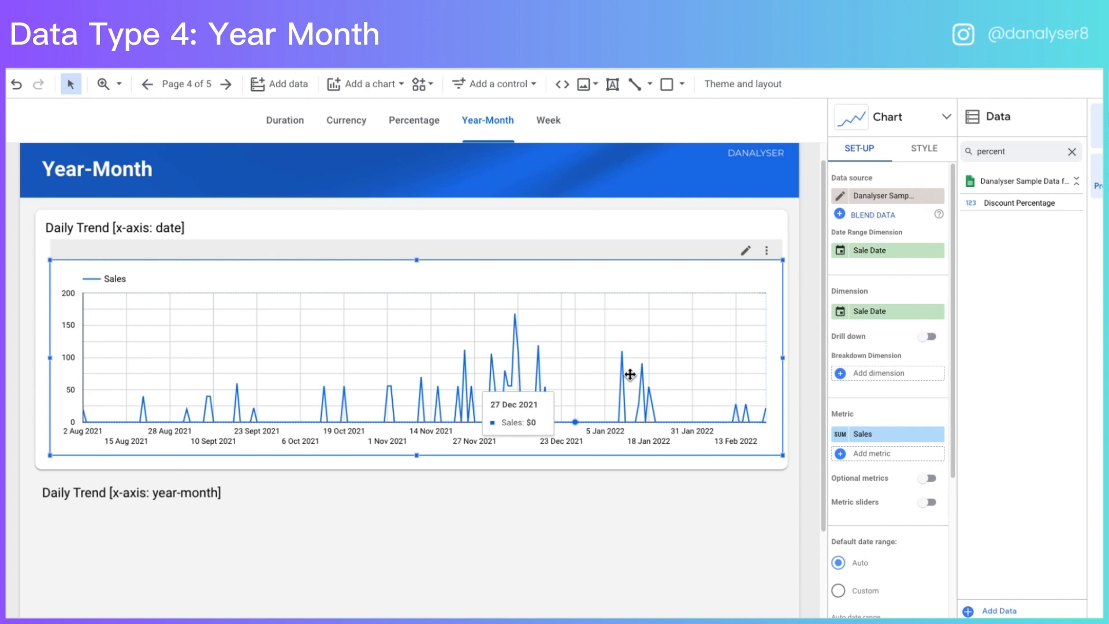
pyautogui.moveTo(652, 363)
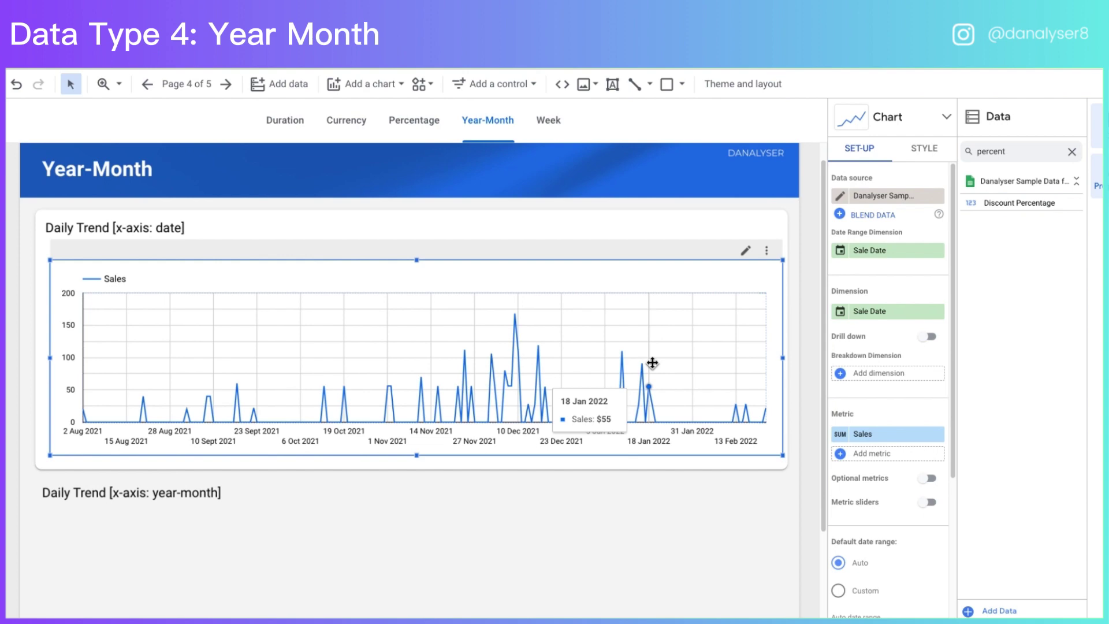
pyautogui.moveTo(560, 434)
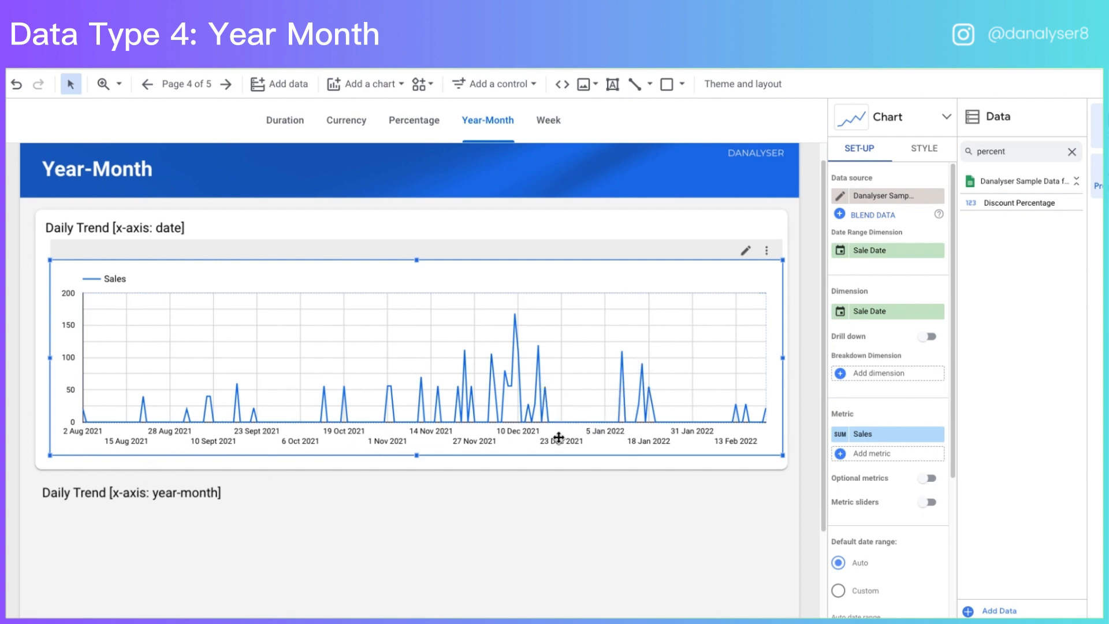
pyautogui.moveTo(665, 444)
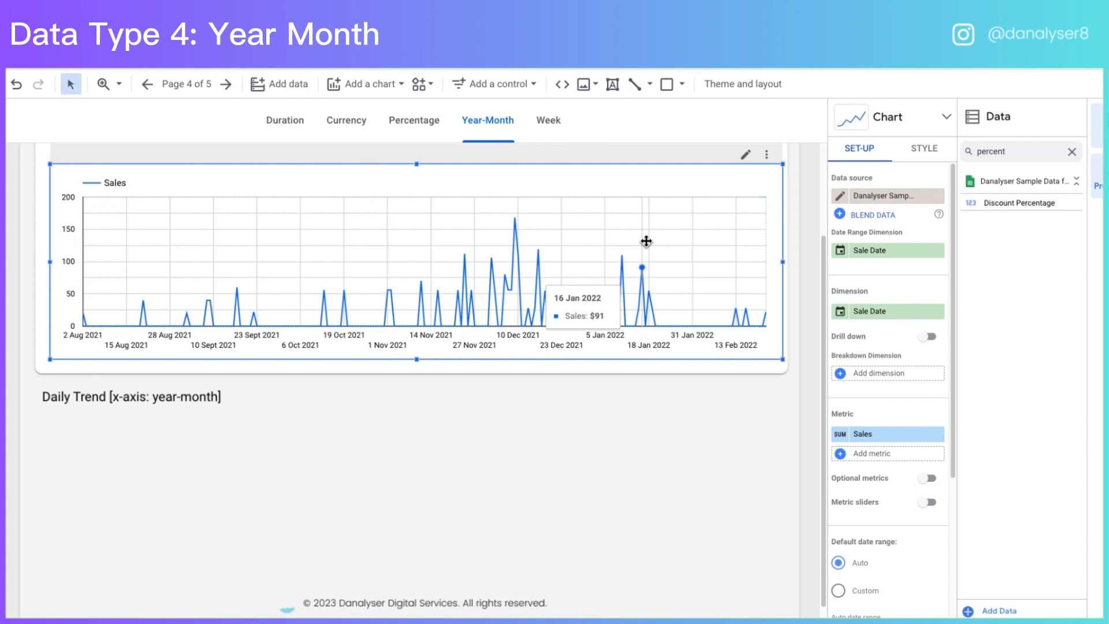
pyautogui.moveTo(730, 345)
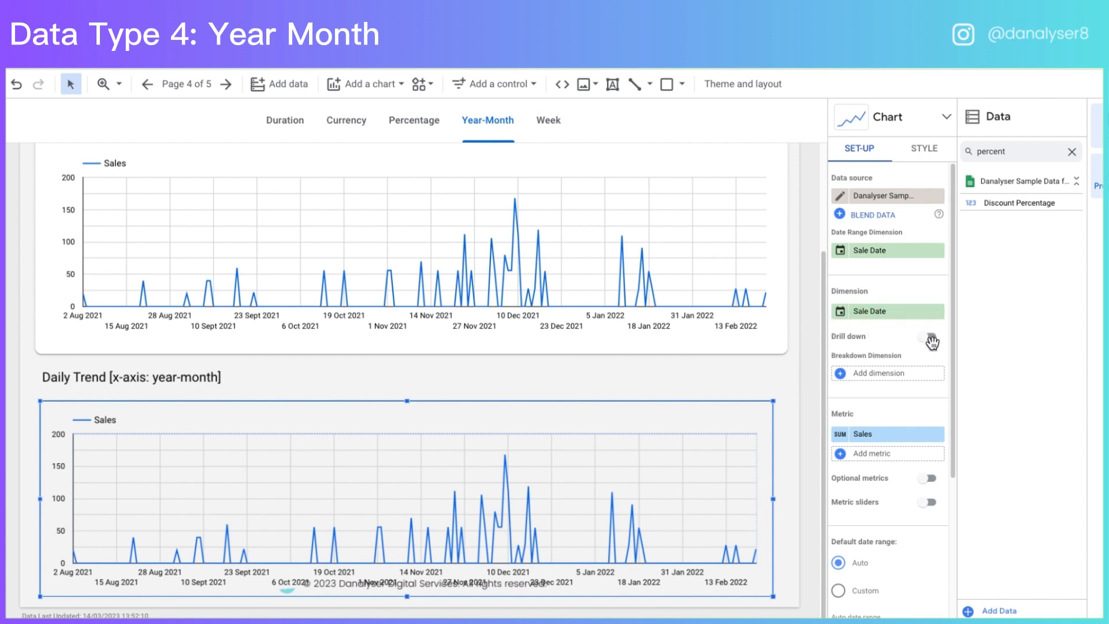
# Turn on drill down for the chart with Year, Year Month and Sale Date levels.
pyautogui.click(927, 337)
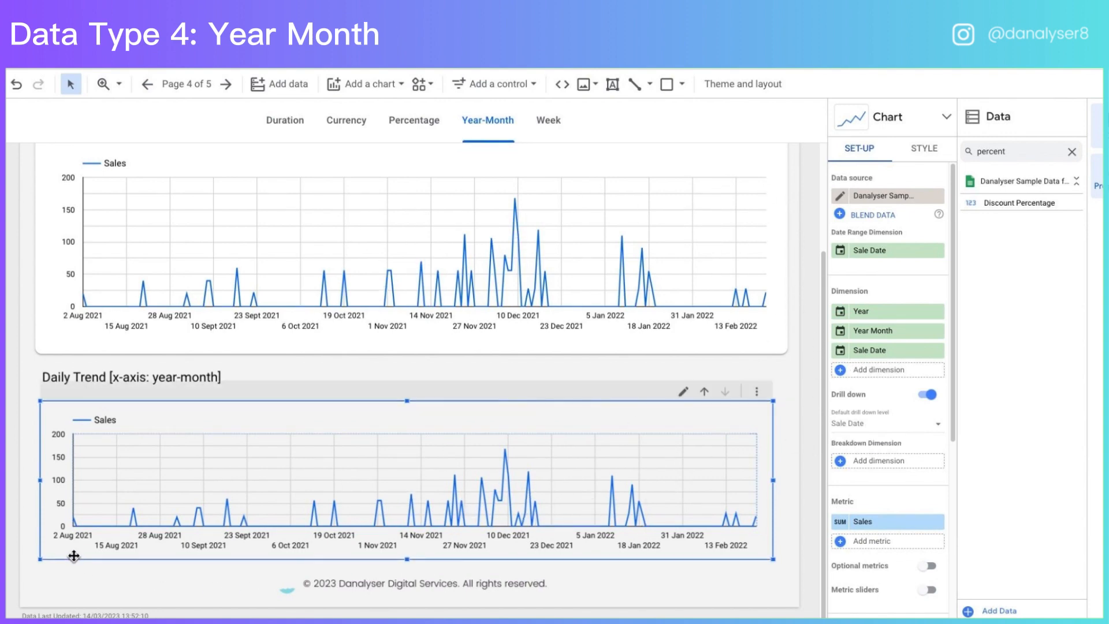
pyautogui.moveTo(712, 522)
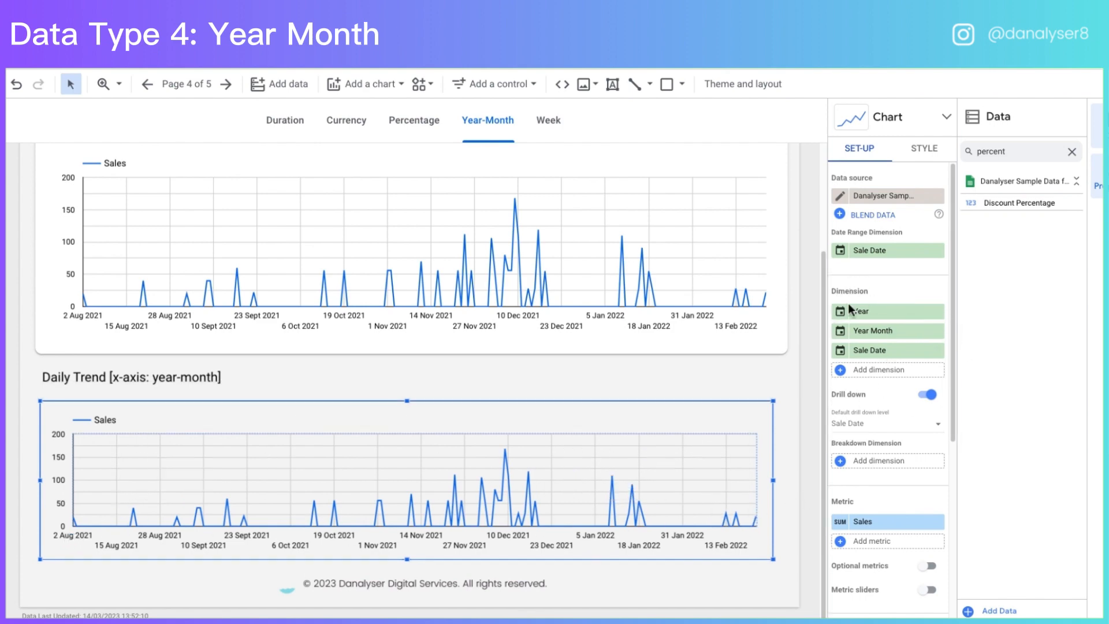
pyautogui.moveTo(848, 427)
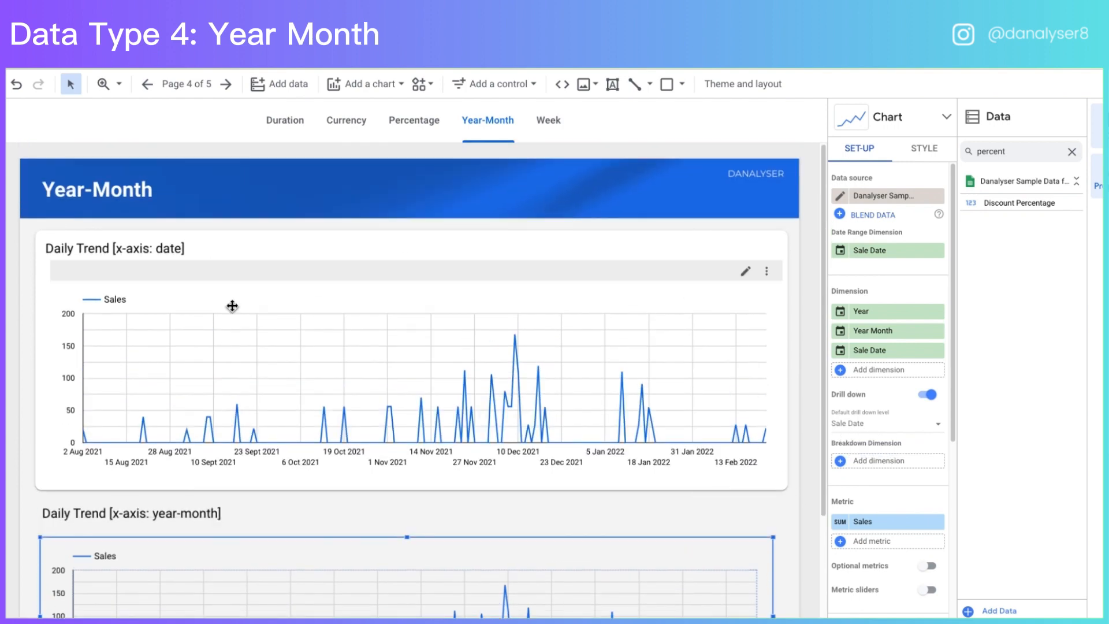
# Drill the chart up to monthly and yearly sales, then back to monthly Sales Aug 2021–Feb 2022.
pyautogui.scroll(-3)
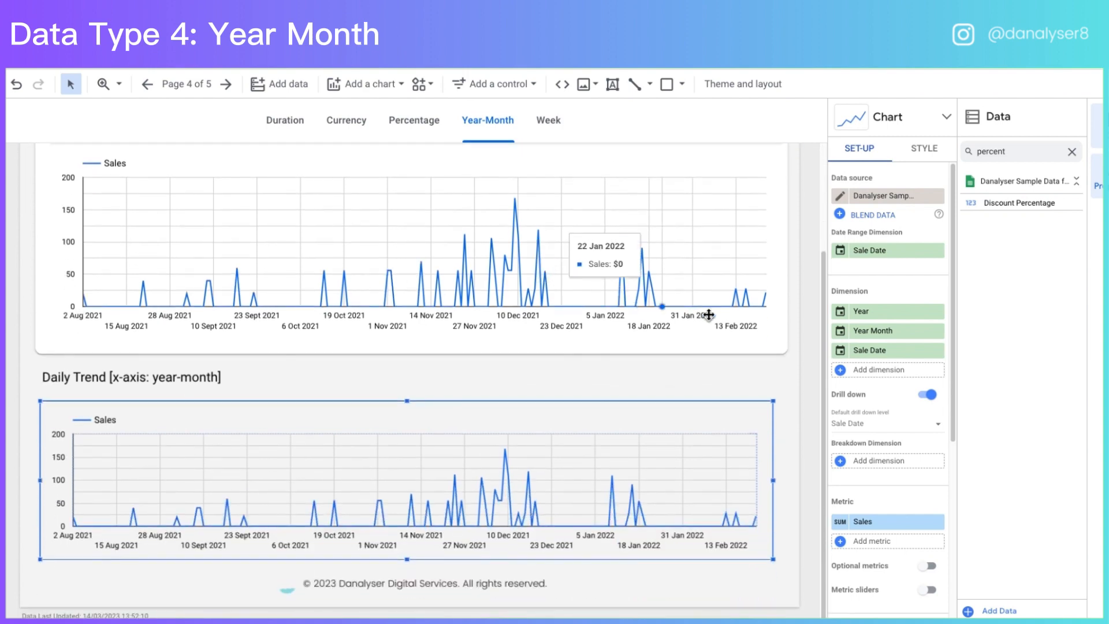
pyautogui.moveTo(705, 391)
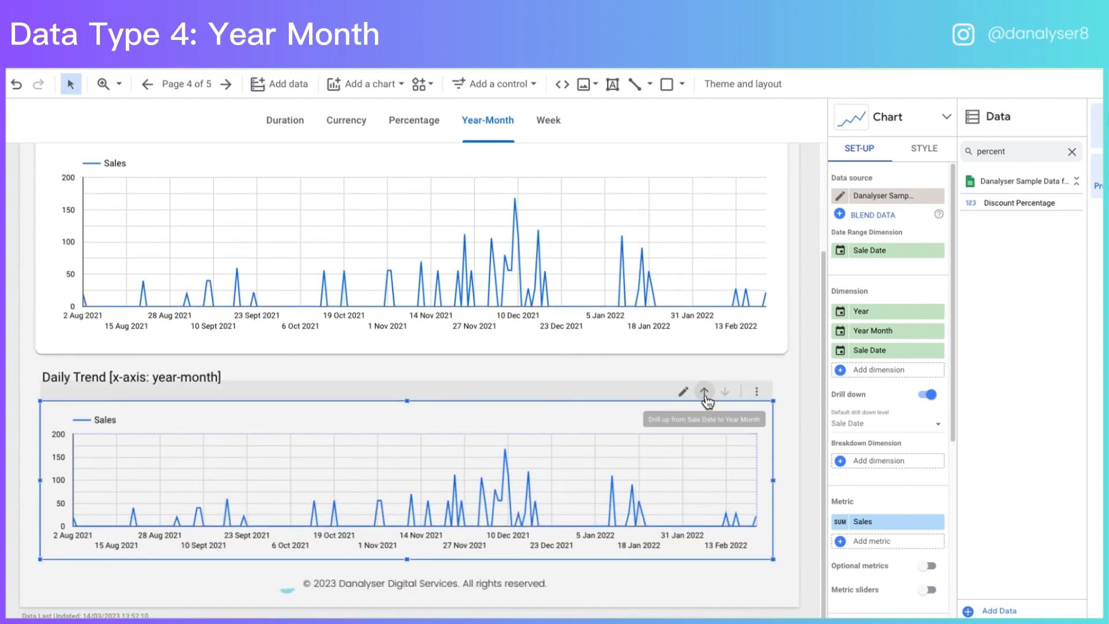
pyautogui.moveTo(705, 390)
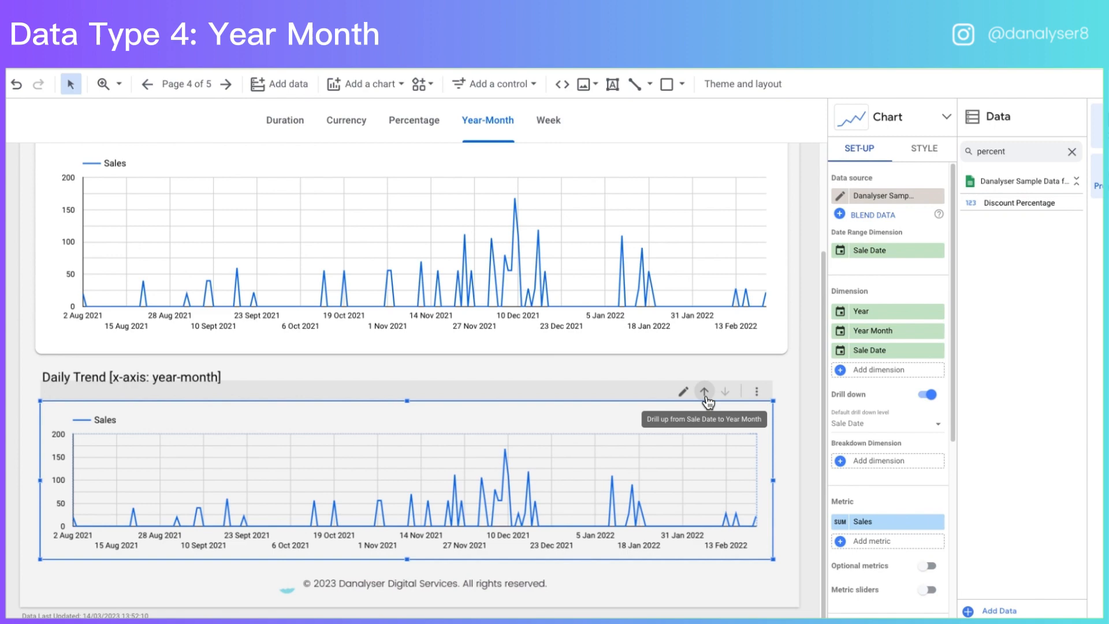
pyautogui.click(704, 391)
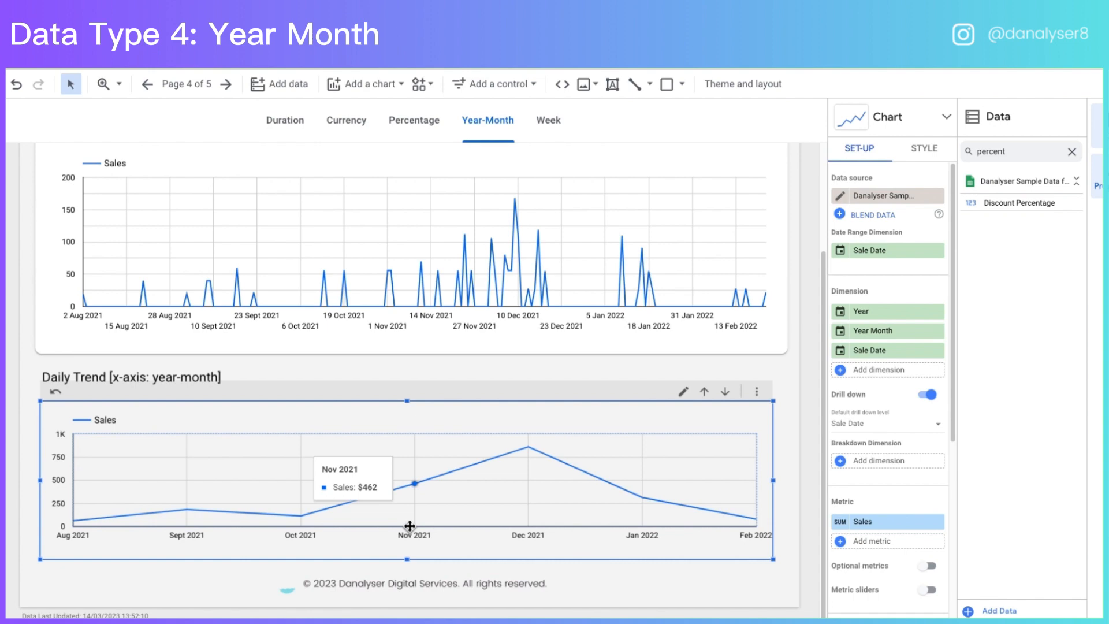
pyautogui.moveTo(402, 506)
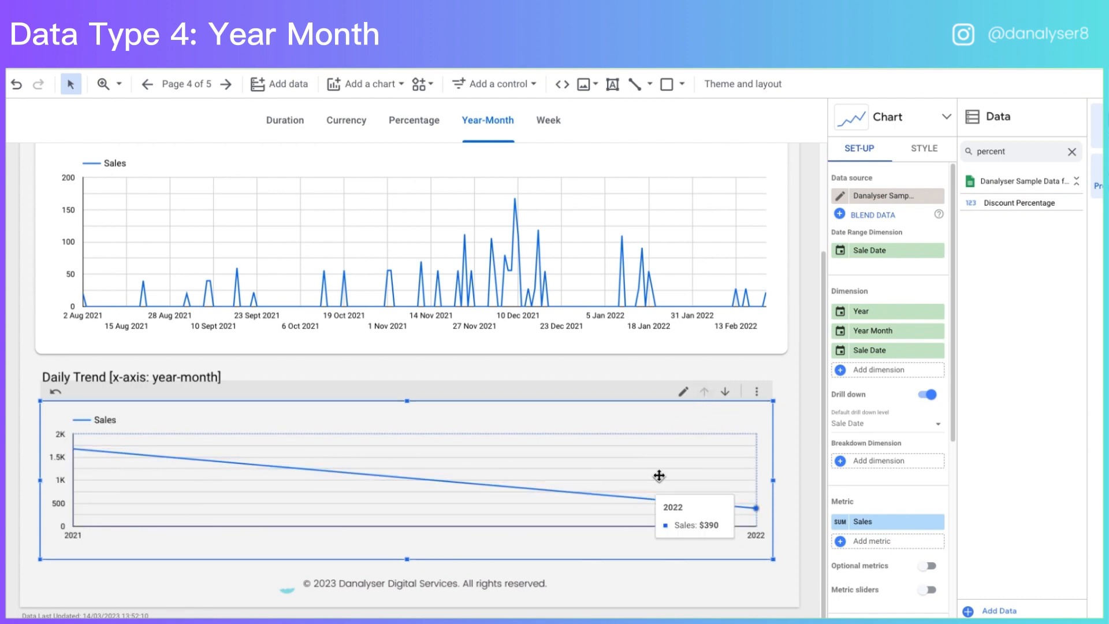
pyautogui.click(725, 391)
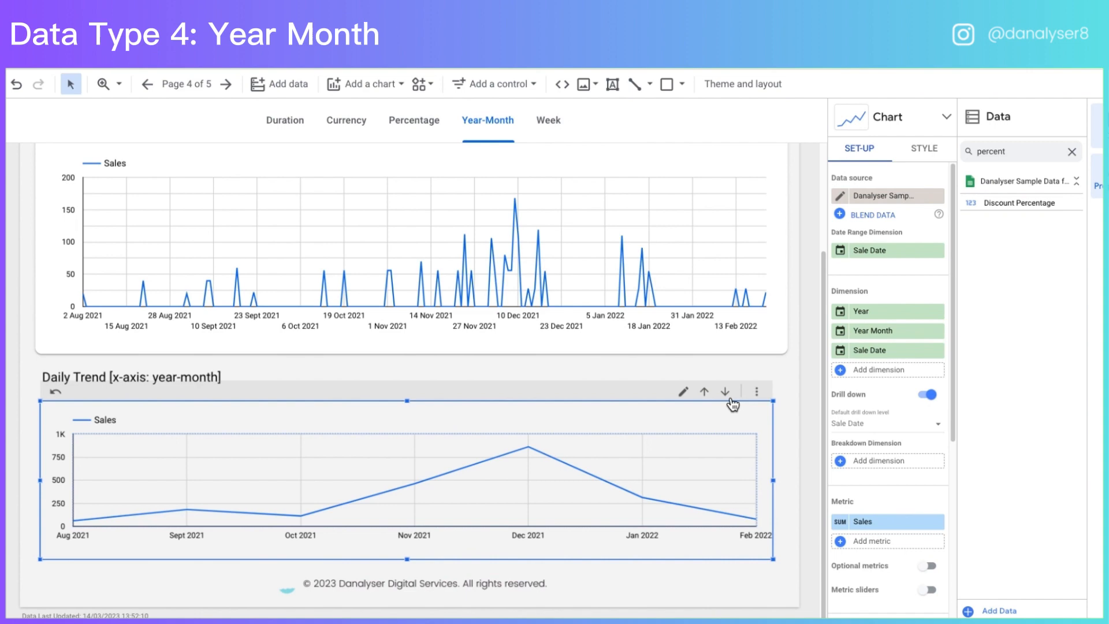
pyautogui.moveTo(754, 531)
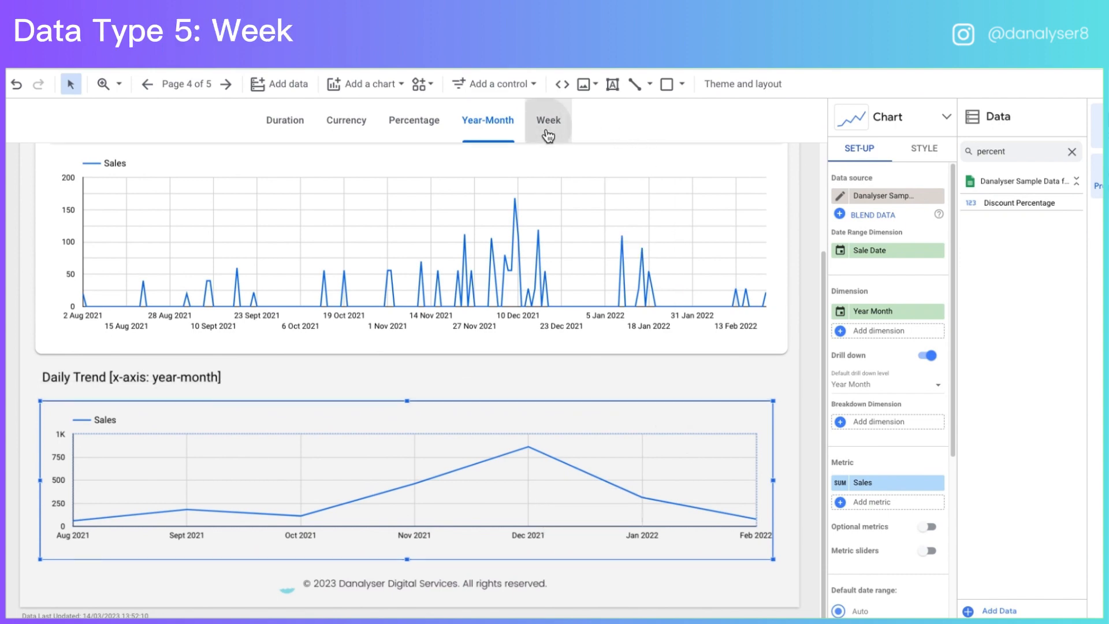
# On the Week page, group the chart's Sale Date by ISO Week (Week 1–52).
pyautogui.click(548, 120)
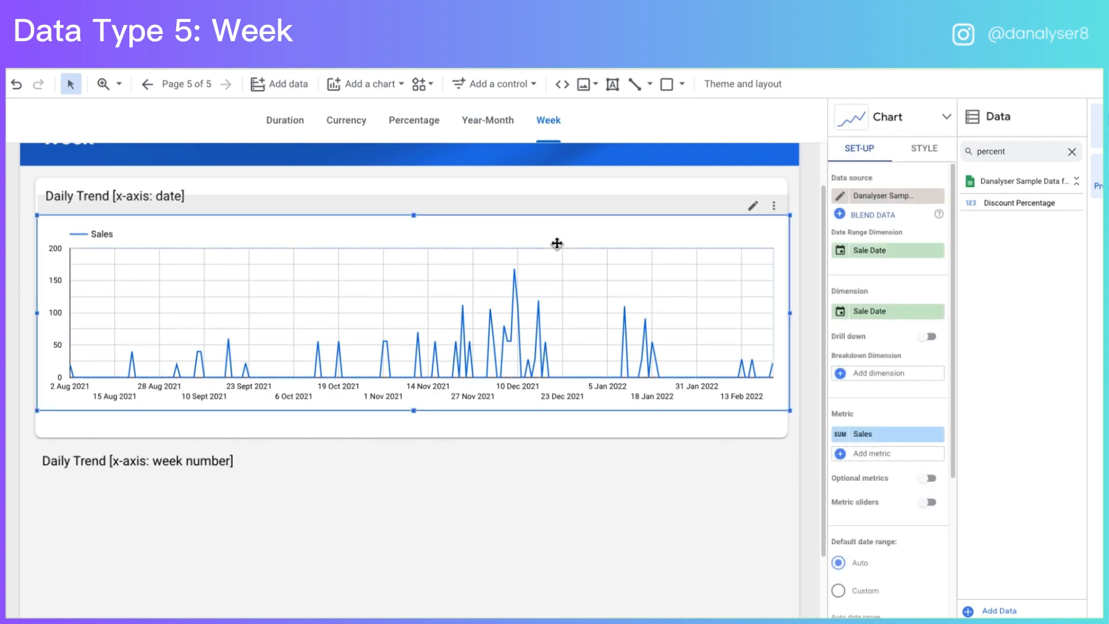
pyautogui.scroll(-3)
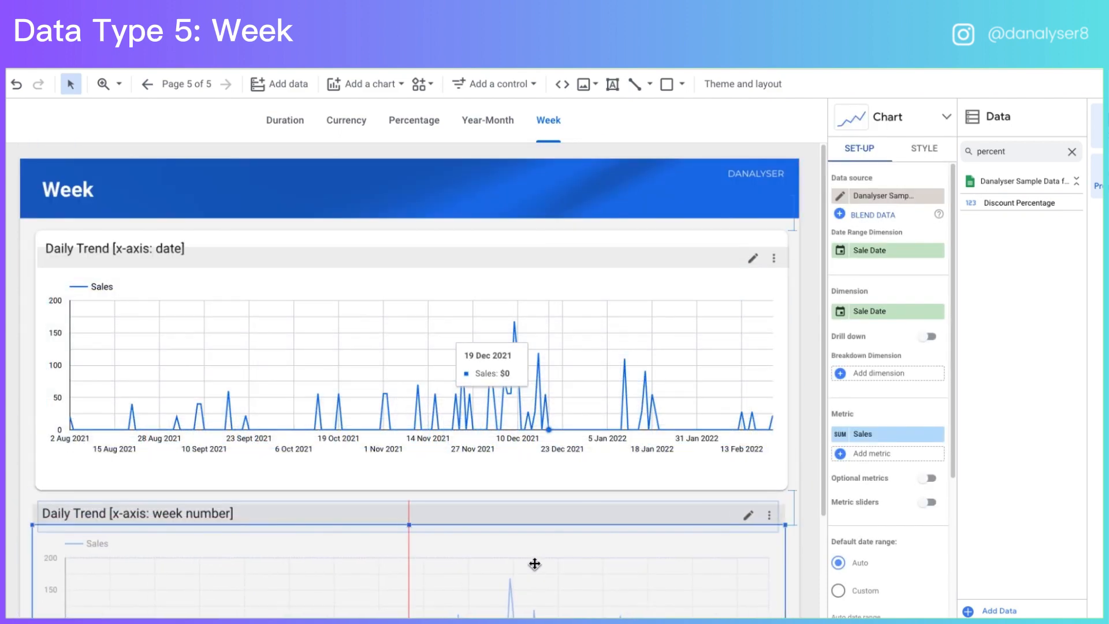
pyautogui.scroll(-3)
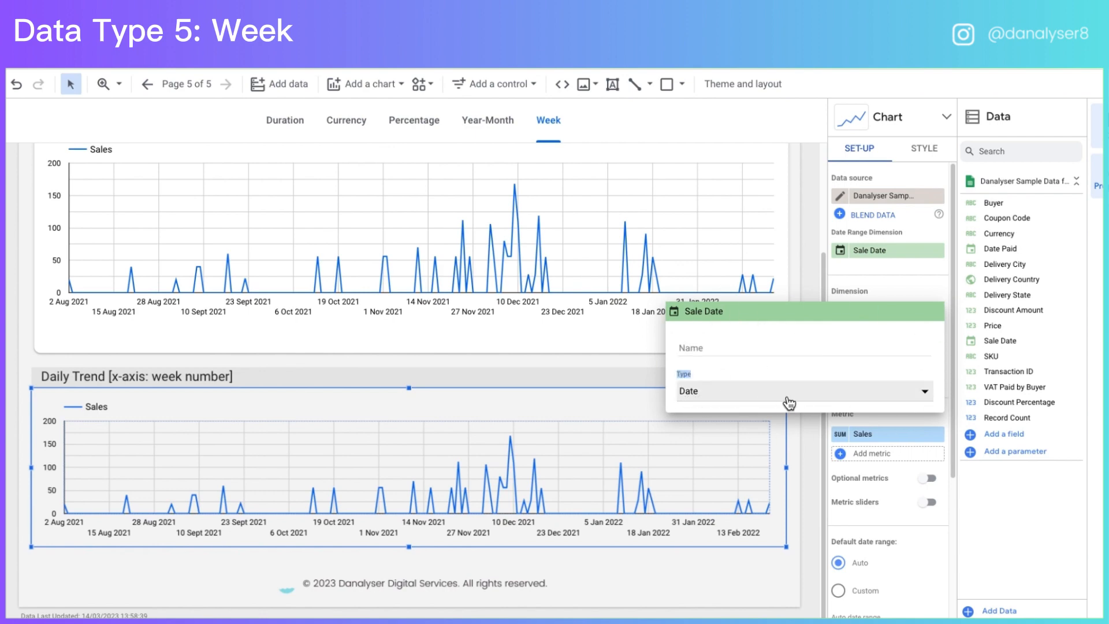
pyautogui.click(802, 390)
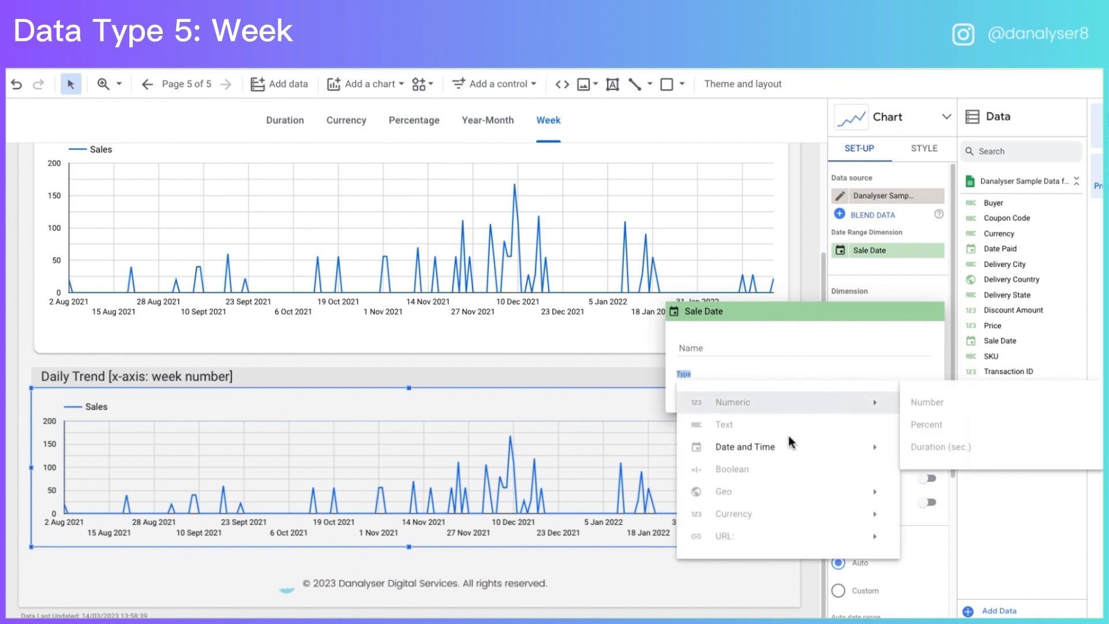
pyautogui.moveTo(744, 446)
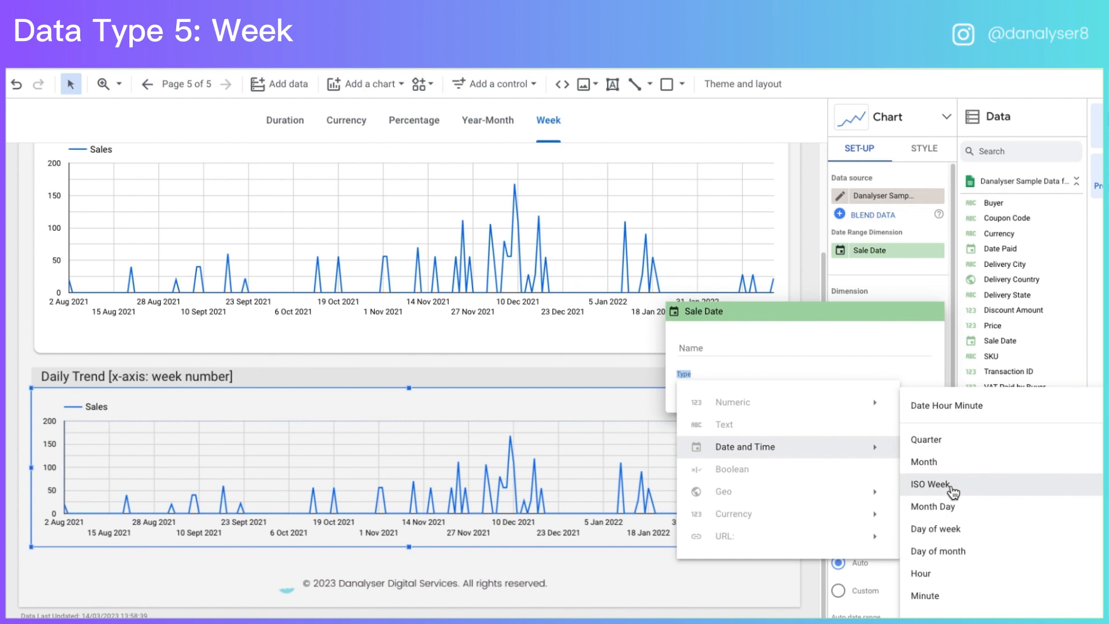
pyautogui.click(926, 485)
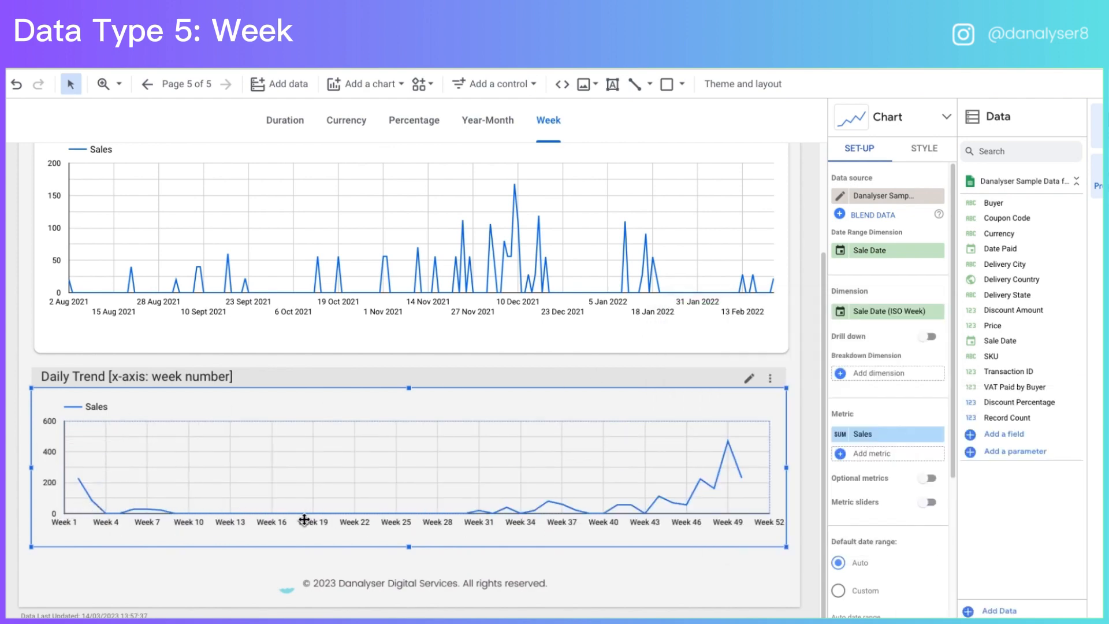
pyautogui.moveTo(448, 85)
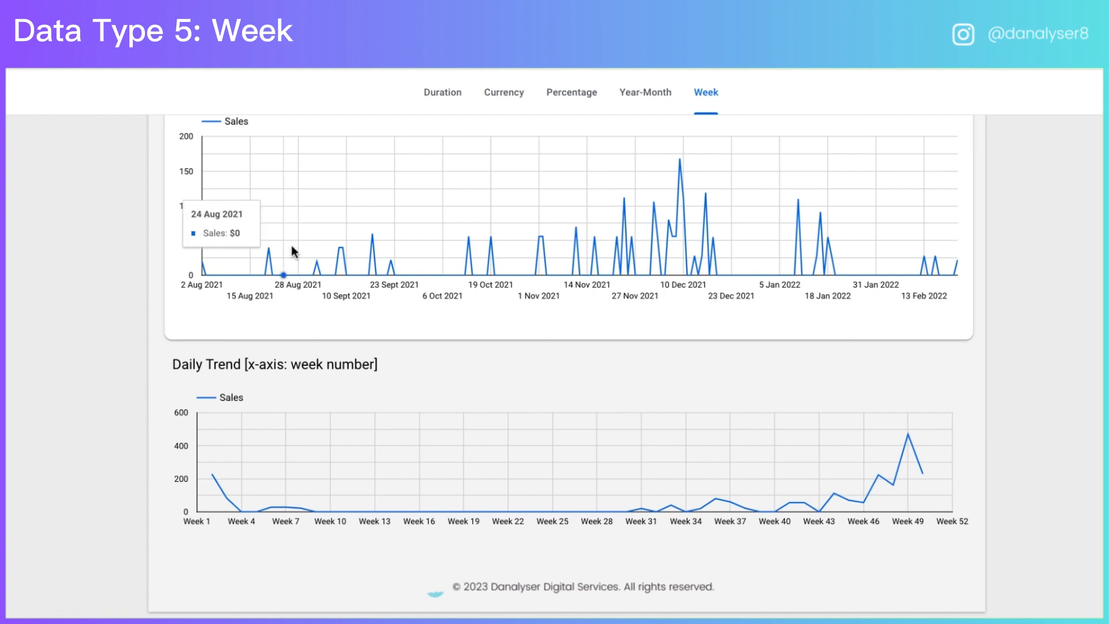
pyautogui.scroll(-3)
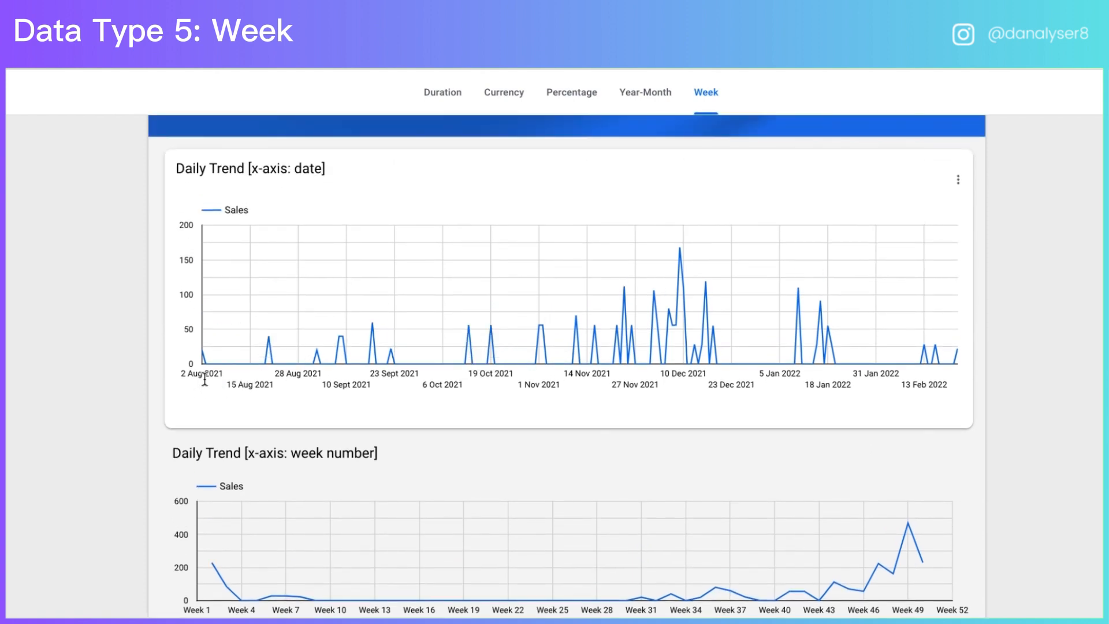
pyautogui.moveTo(219, 380)
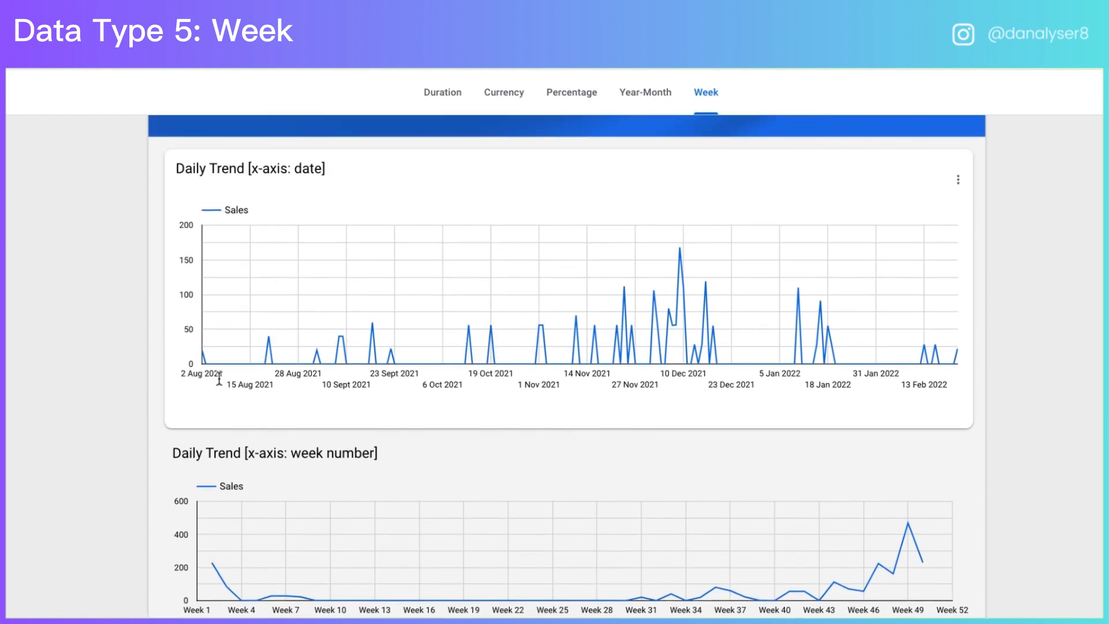
pyautogui.moveTo(961, 374)
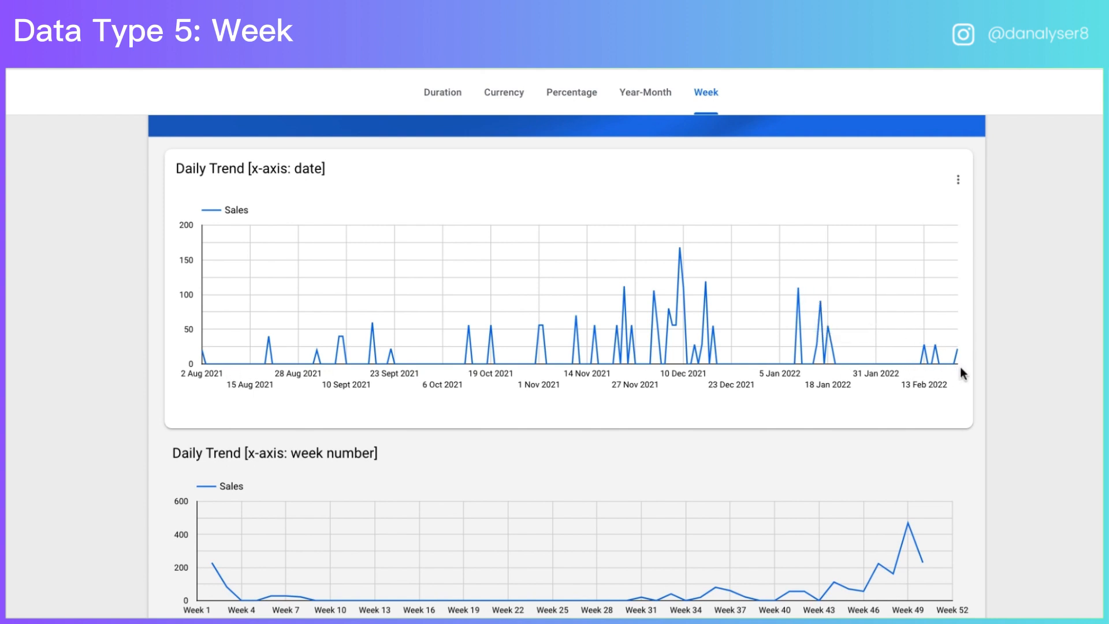
pyautogui.scroll(-3)
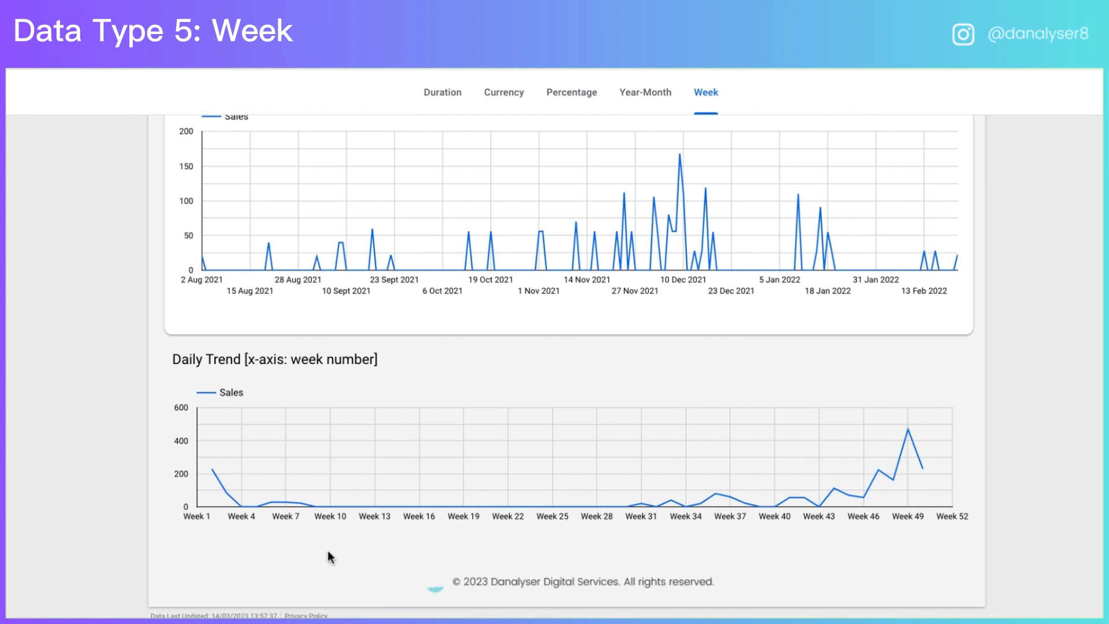
pyautogui.moveTo(210, 442)
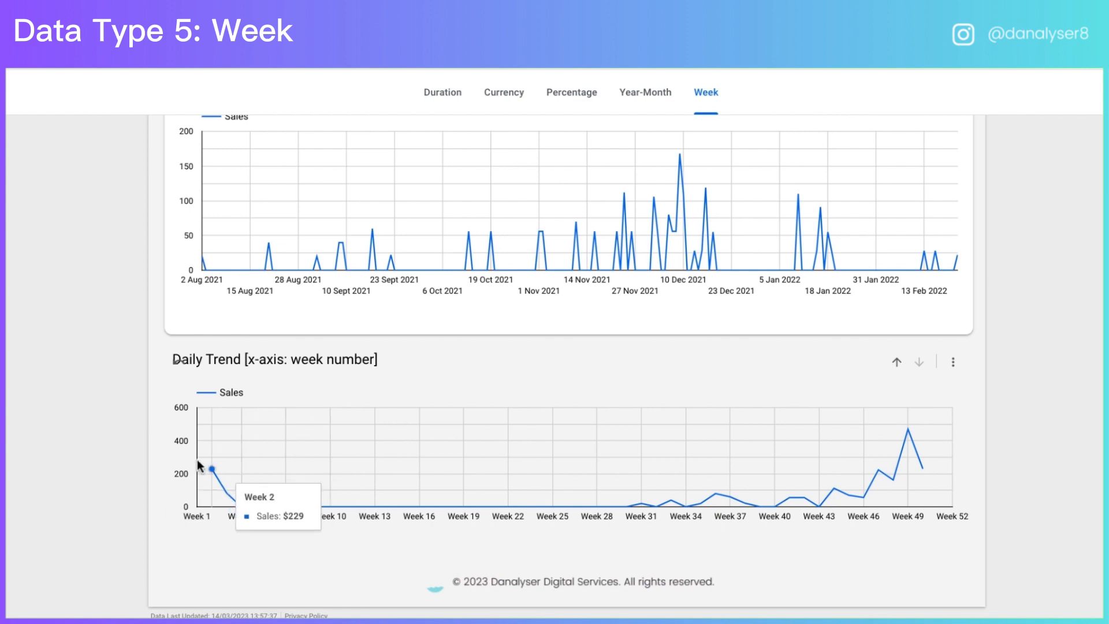
pyautogui.moveTo(169, 537)
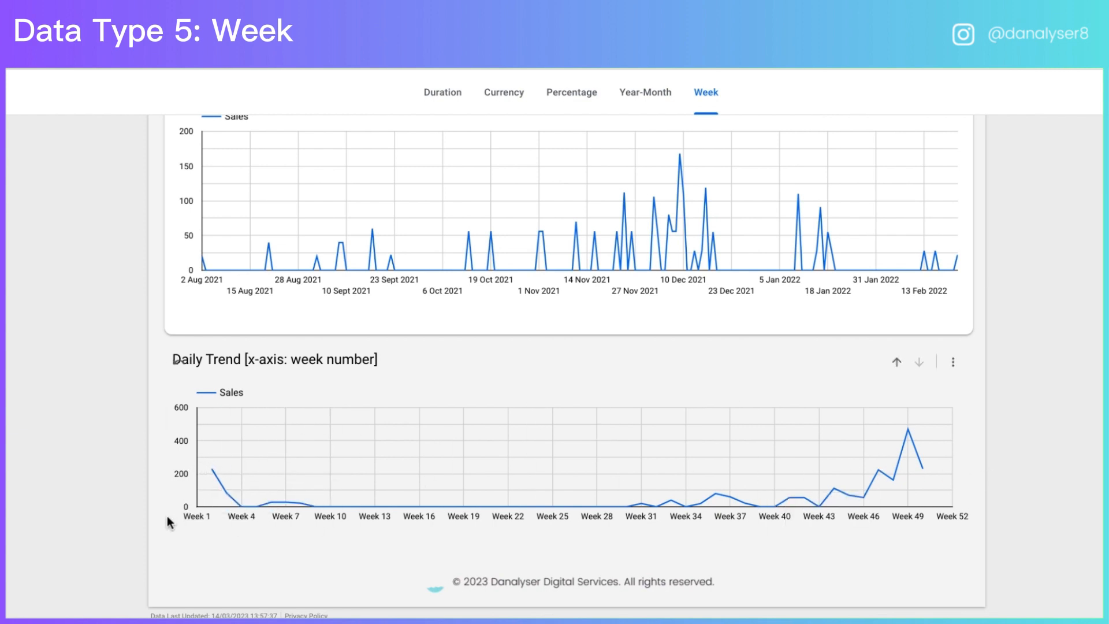
pyautogui.moveTo(974, 482)
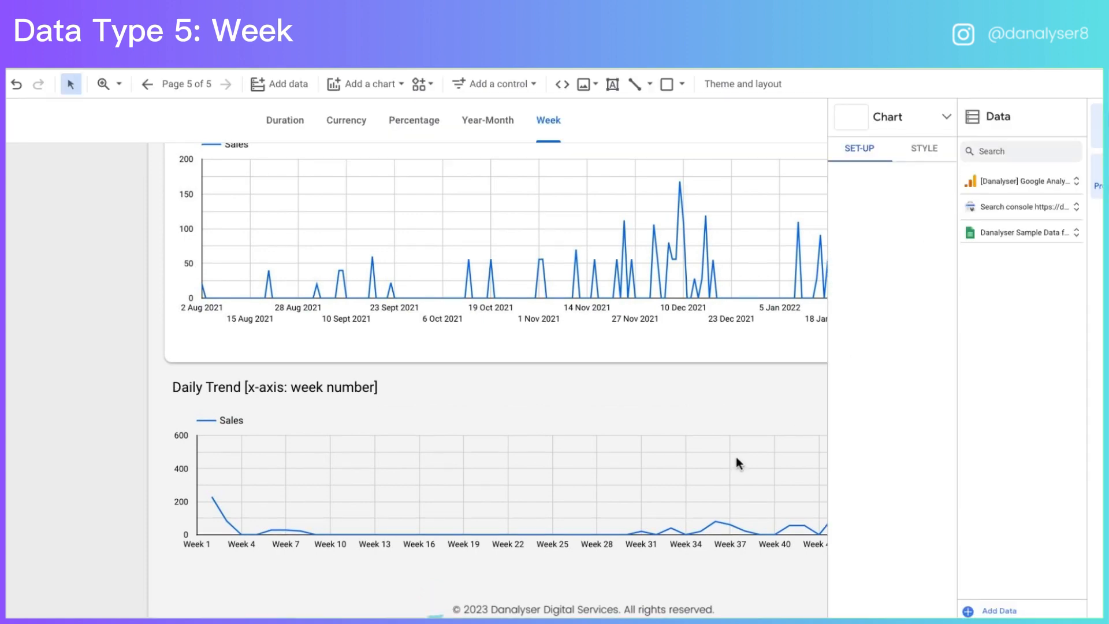
# Change the week chart's dimension to ISO Year Week, plotting weekly Sales Aug 2021–Feb 2022.
pyautogui.click(418, 490)
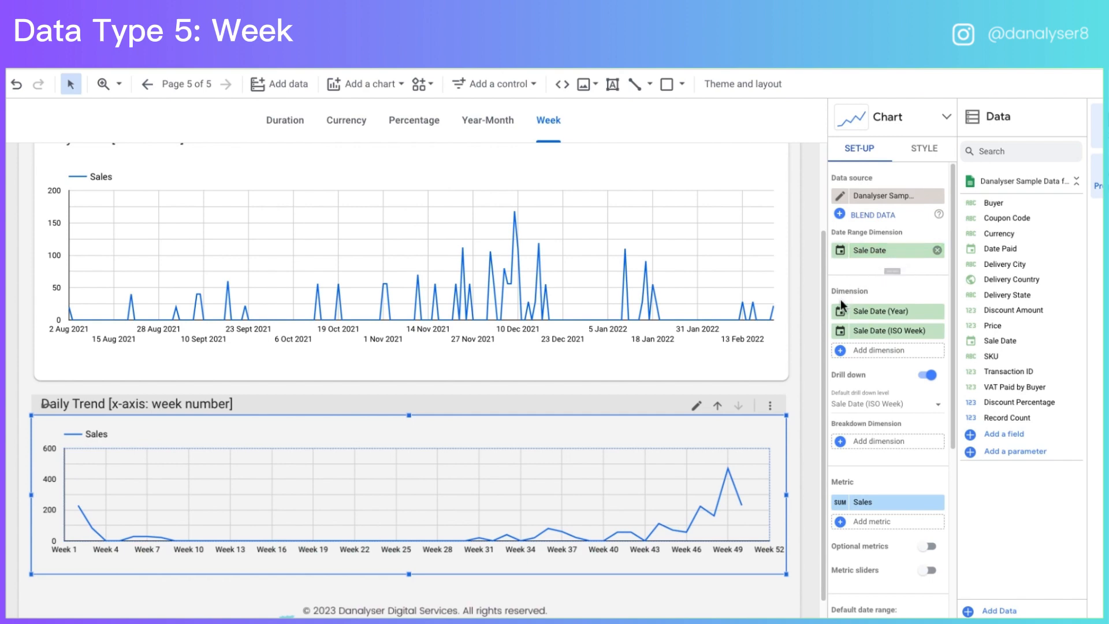
pyautogui.click(887, 330)
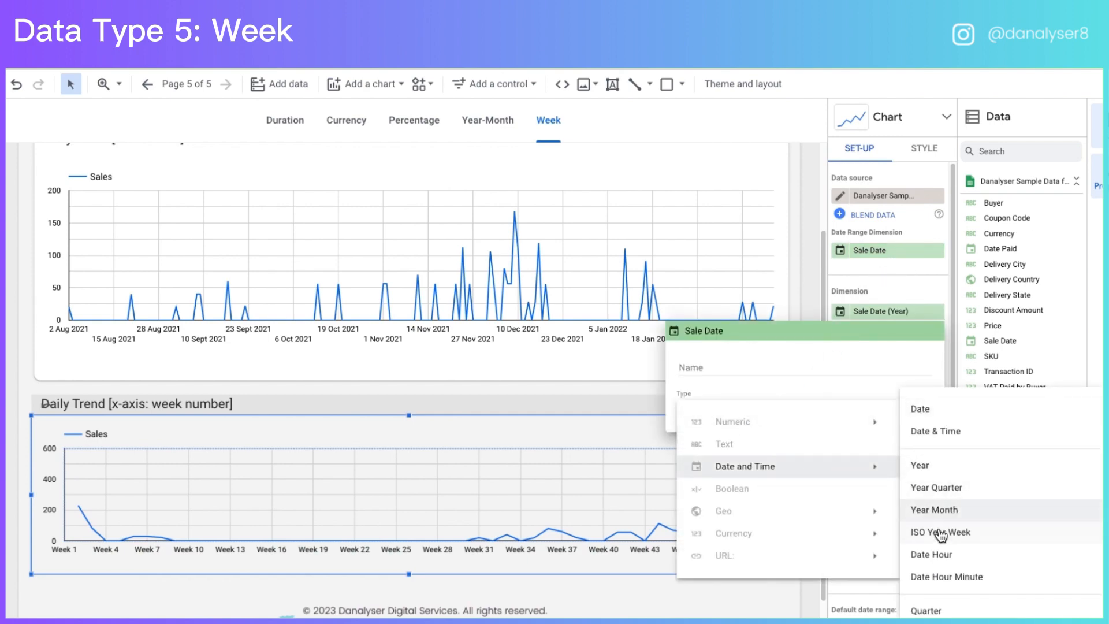
pyautogui.click(939, 532)
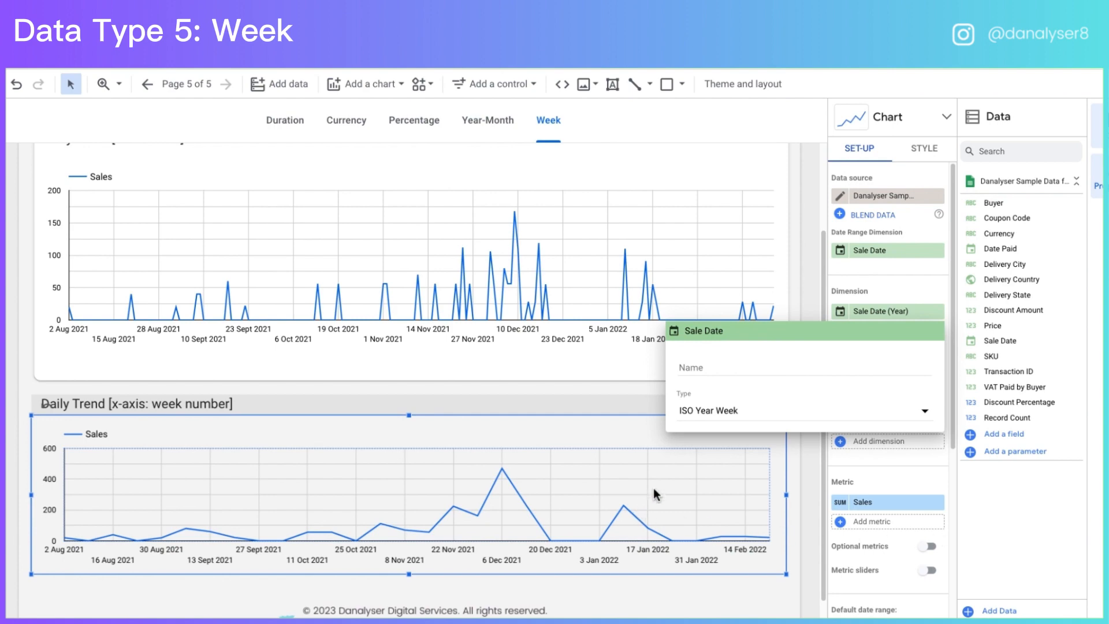
pyautogui.moveTo(792, 549)
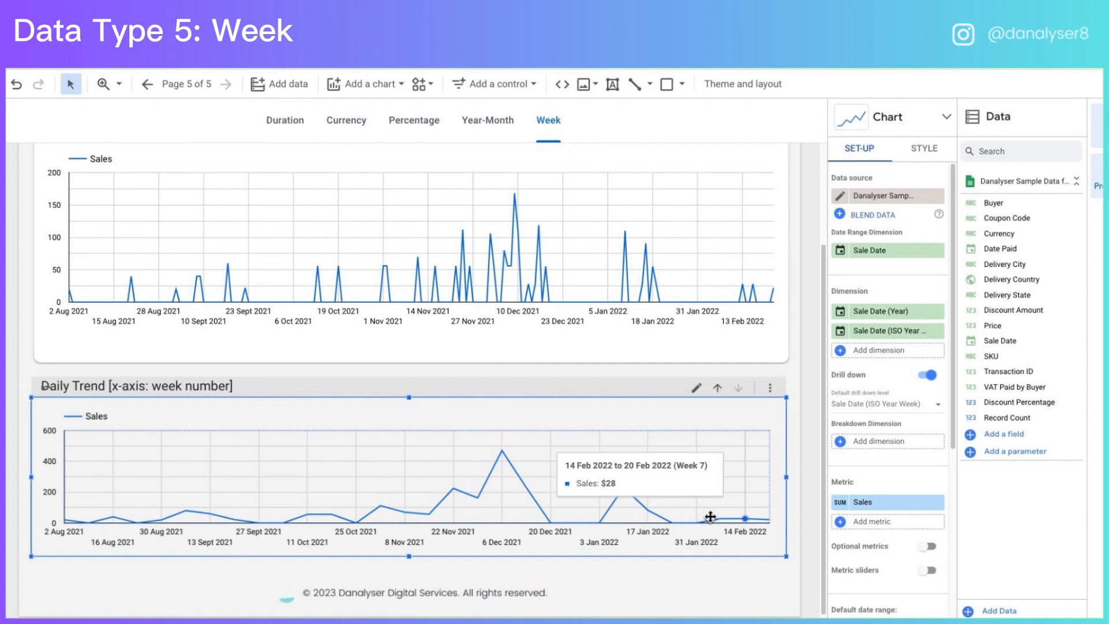
pyautogui.moveTo(681, 517)
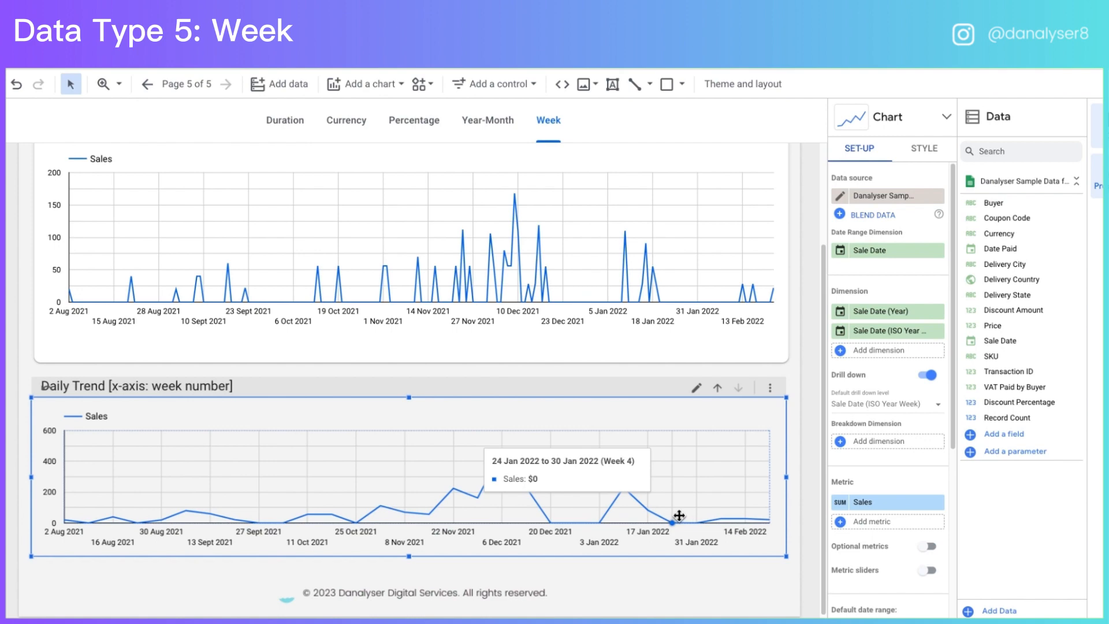
pyautogui.moveTo(684, 512)
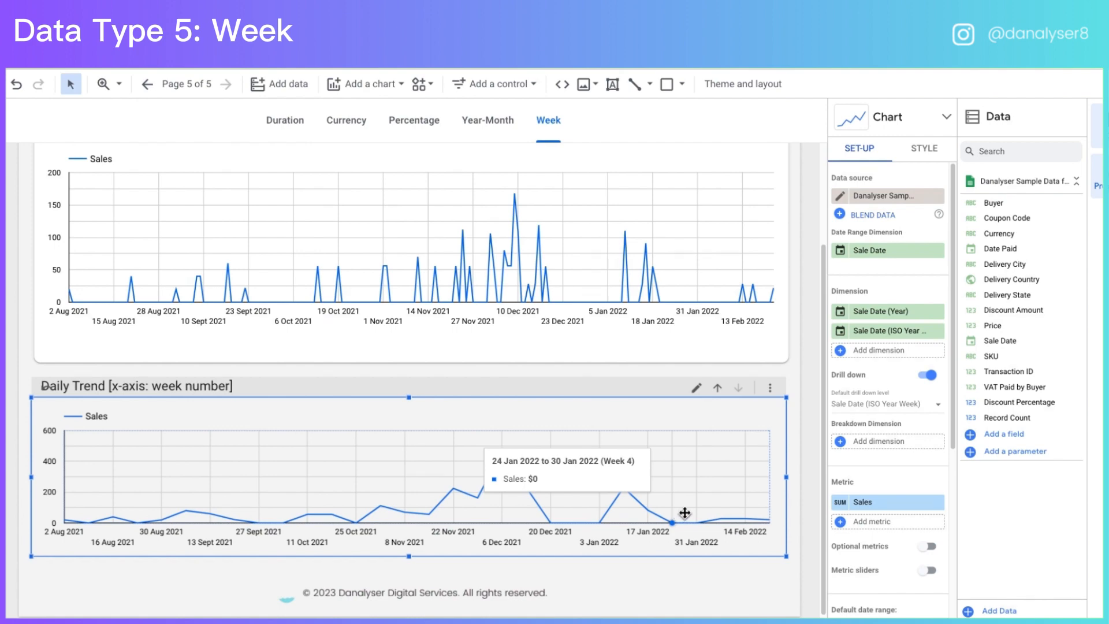